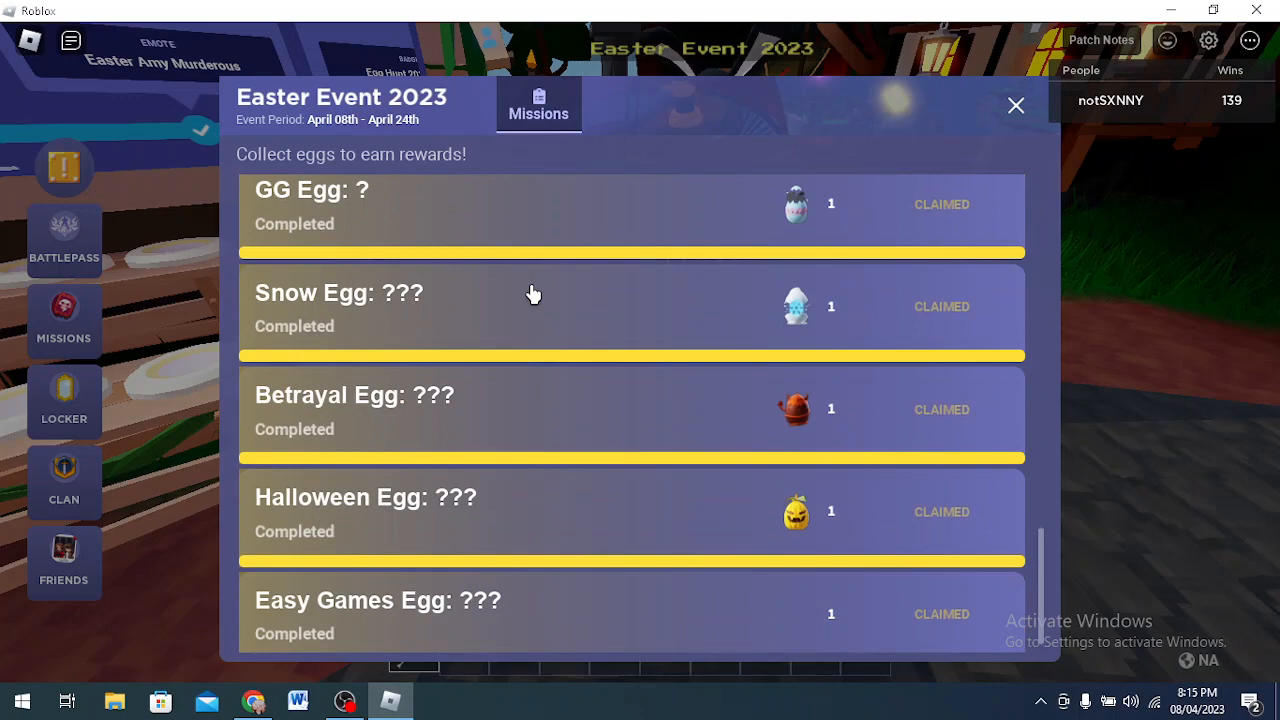
- Scroll the Event Missions list back toward the Diamond Egg mission at the top
scroll("down", 3)
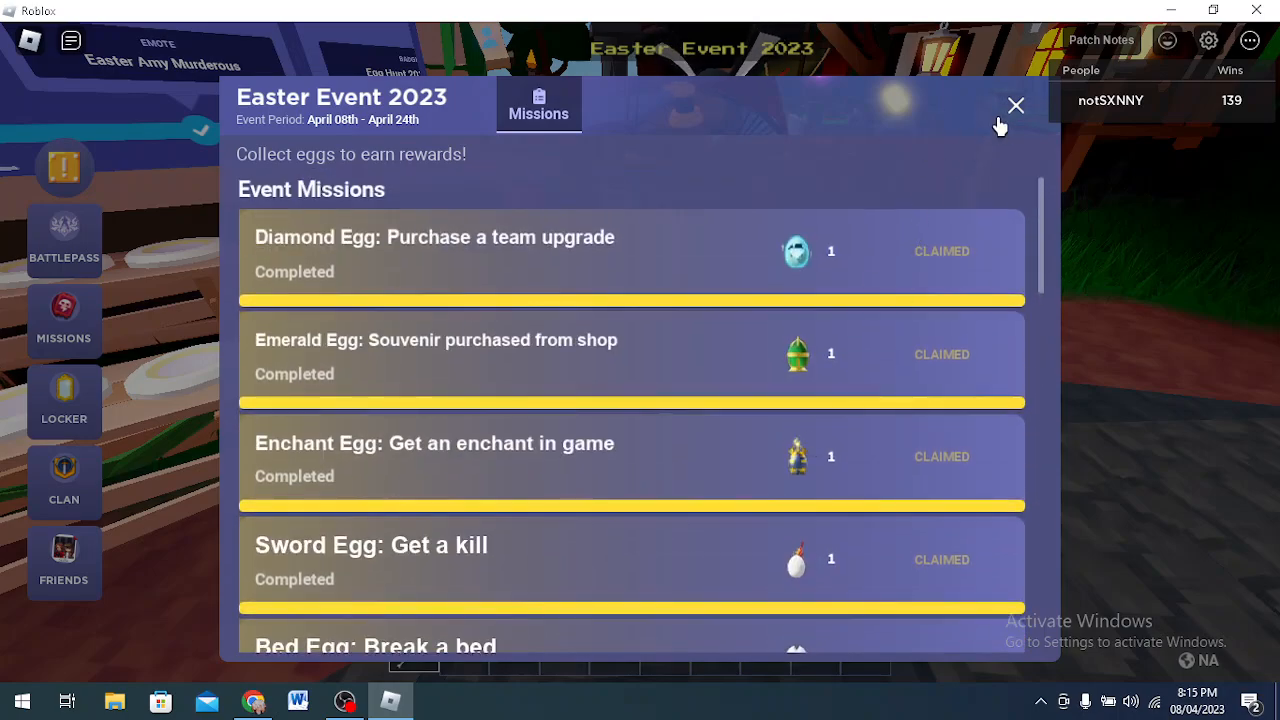
left_click(1016, 104)
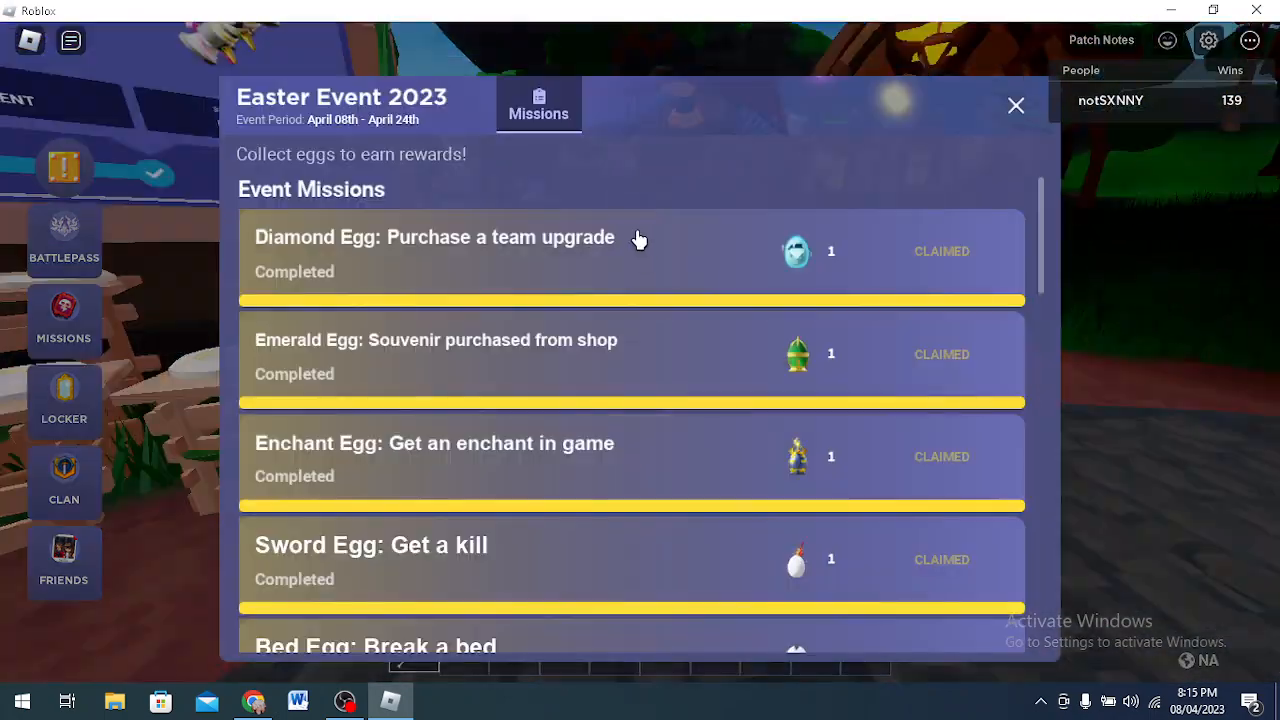
scroll("down", 3)
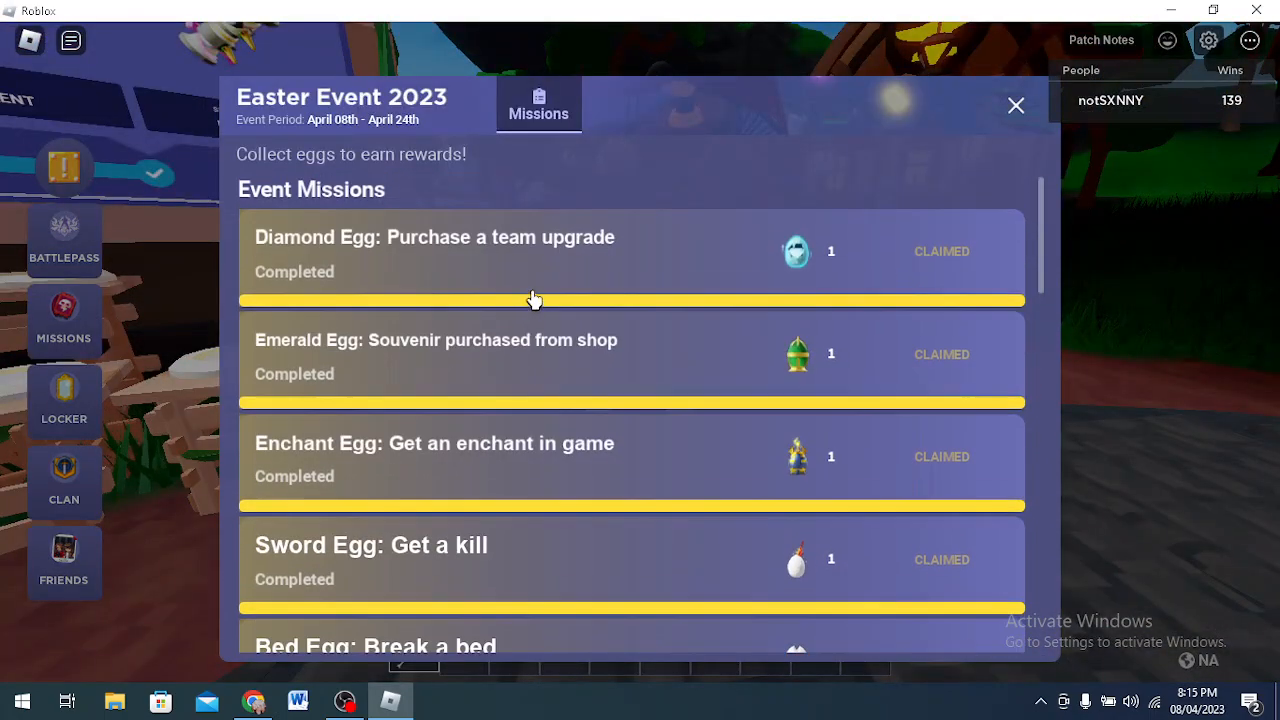
scroll("down", 3)
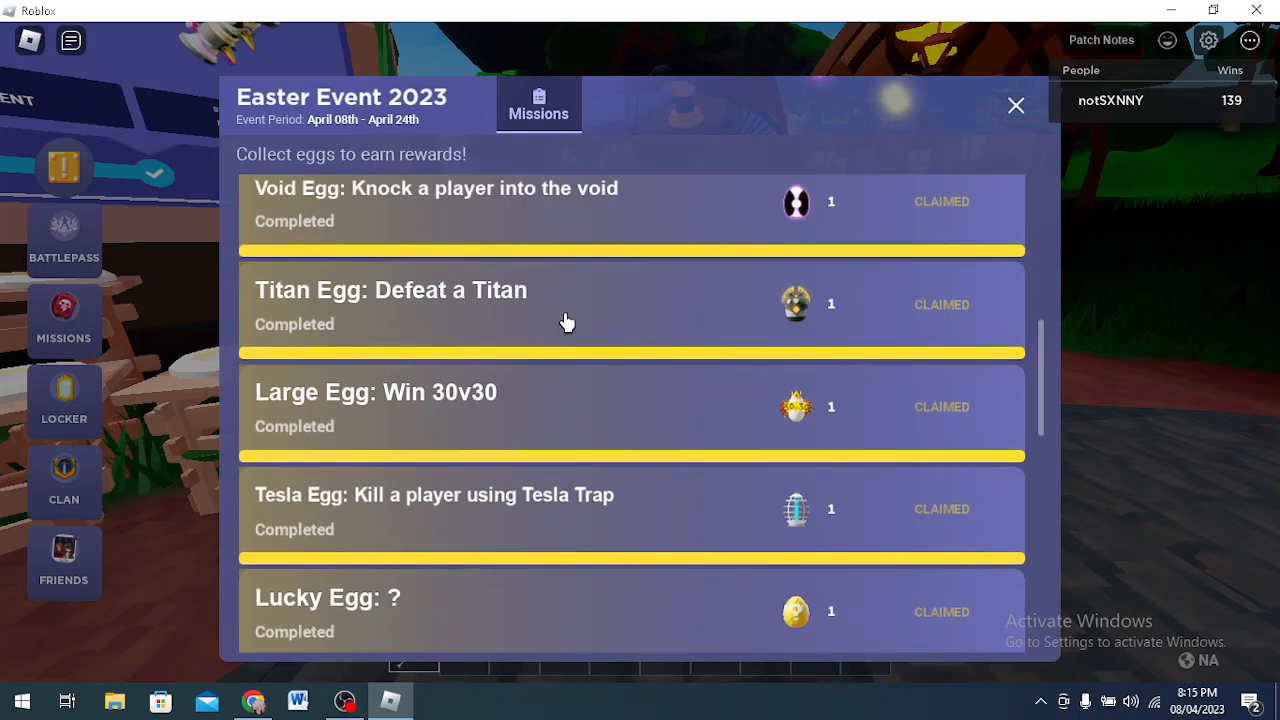
mouse_move(562, 328)
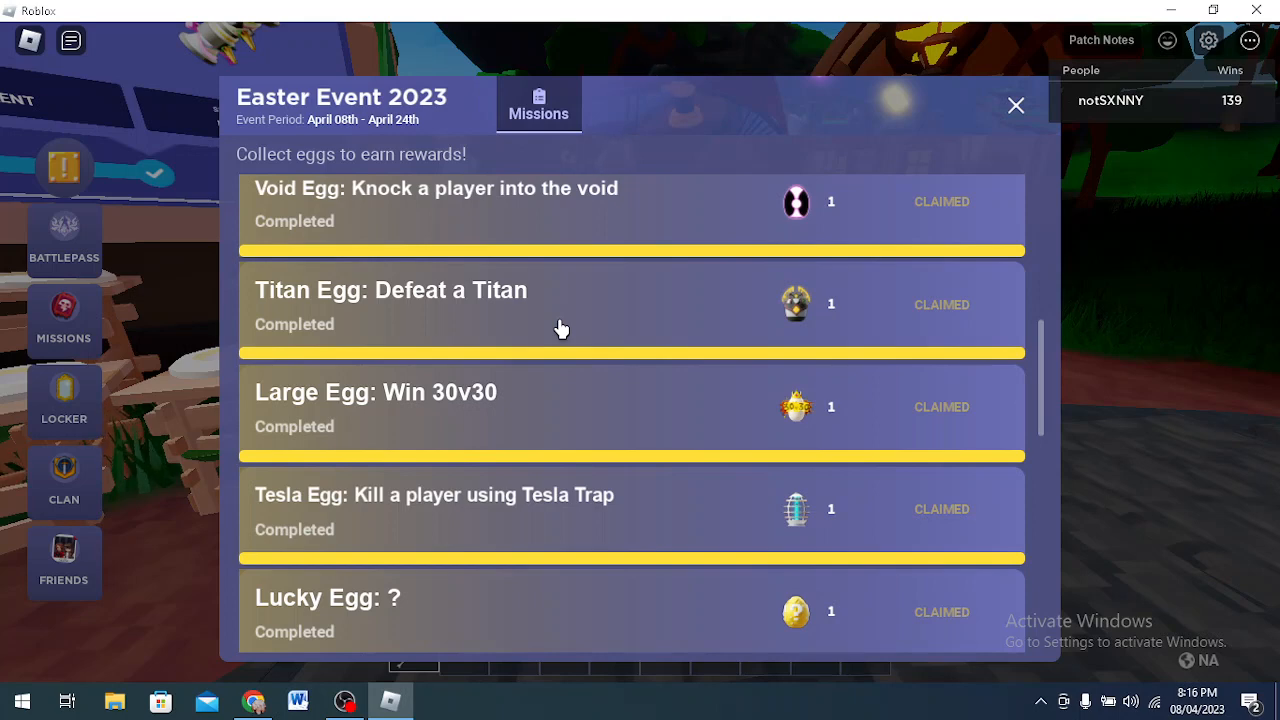
scroll("down", 3)
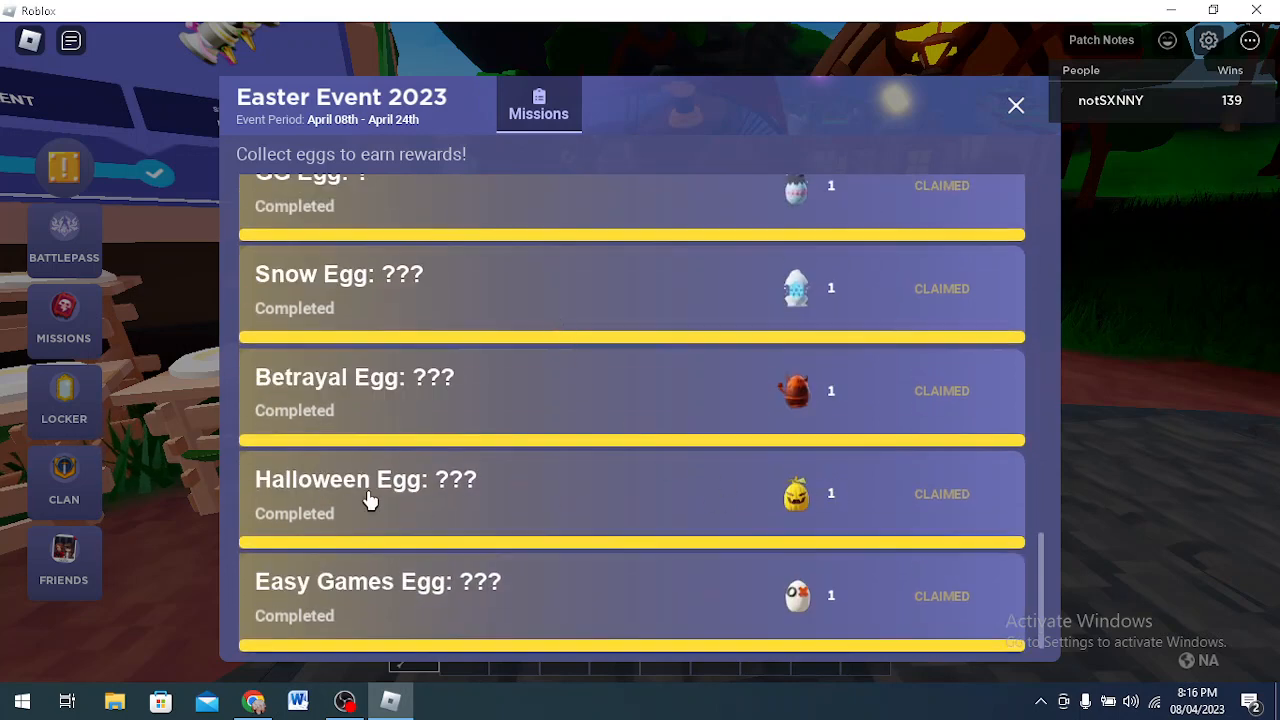
mouse_move(464, 296)
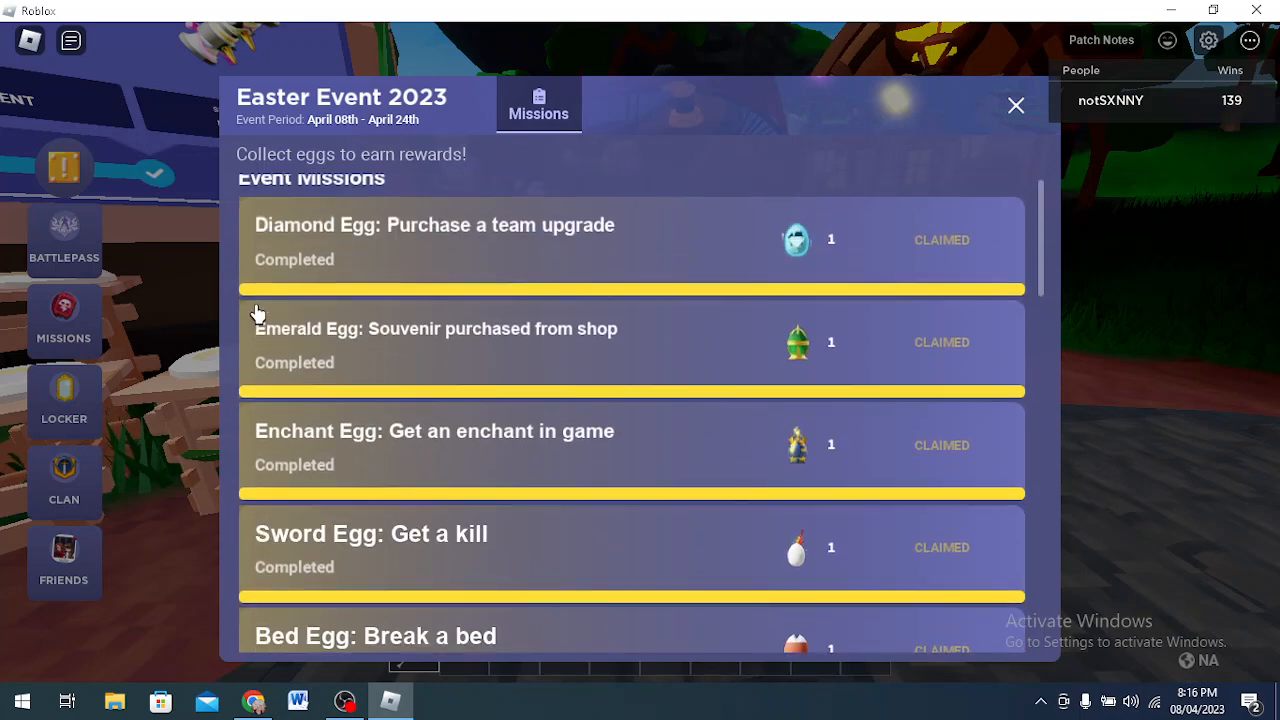
scroll("down", 3)
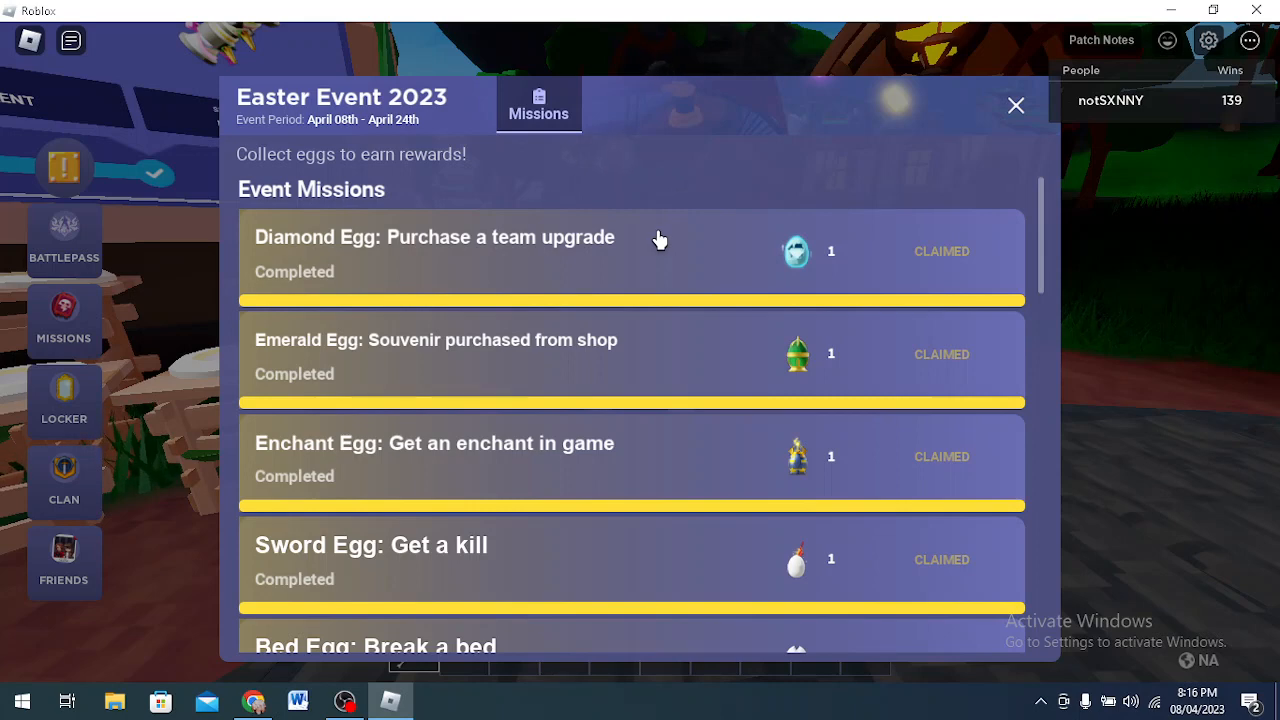
mouse_move(284, 356)
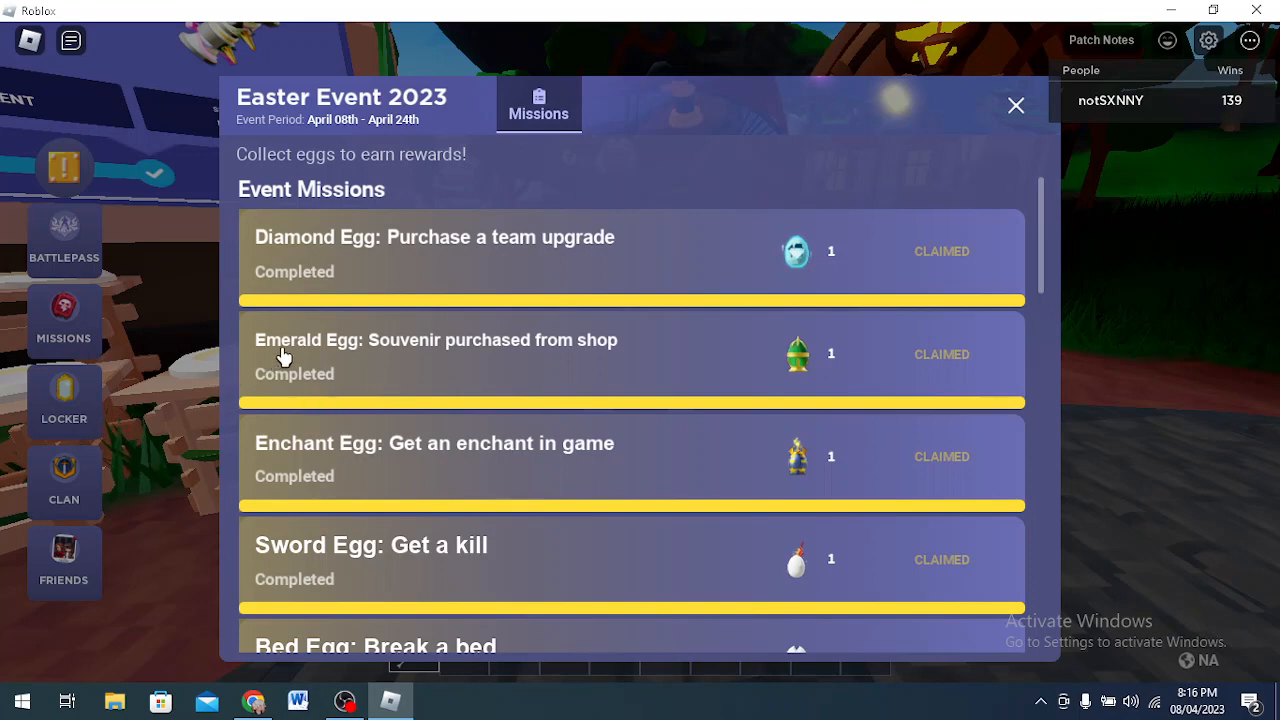
mouse_move(504, 334)
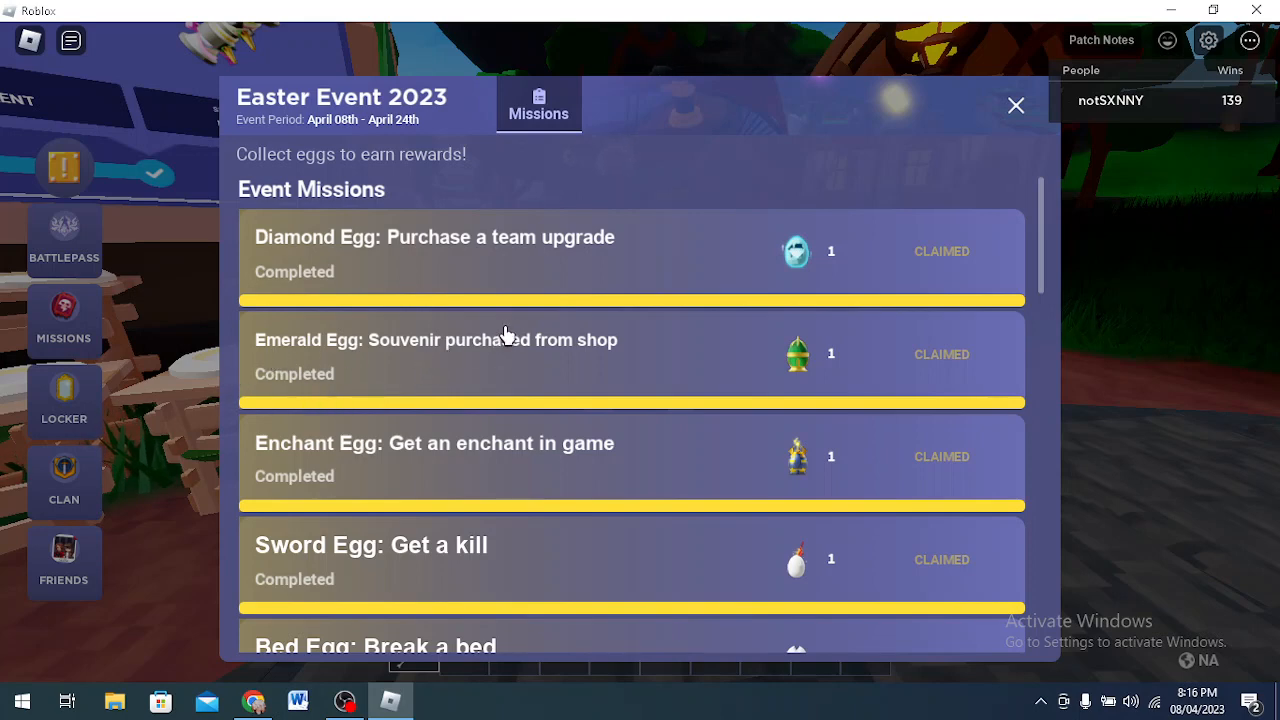
mouse_move(596, 364)
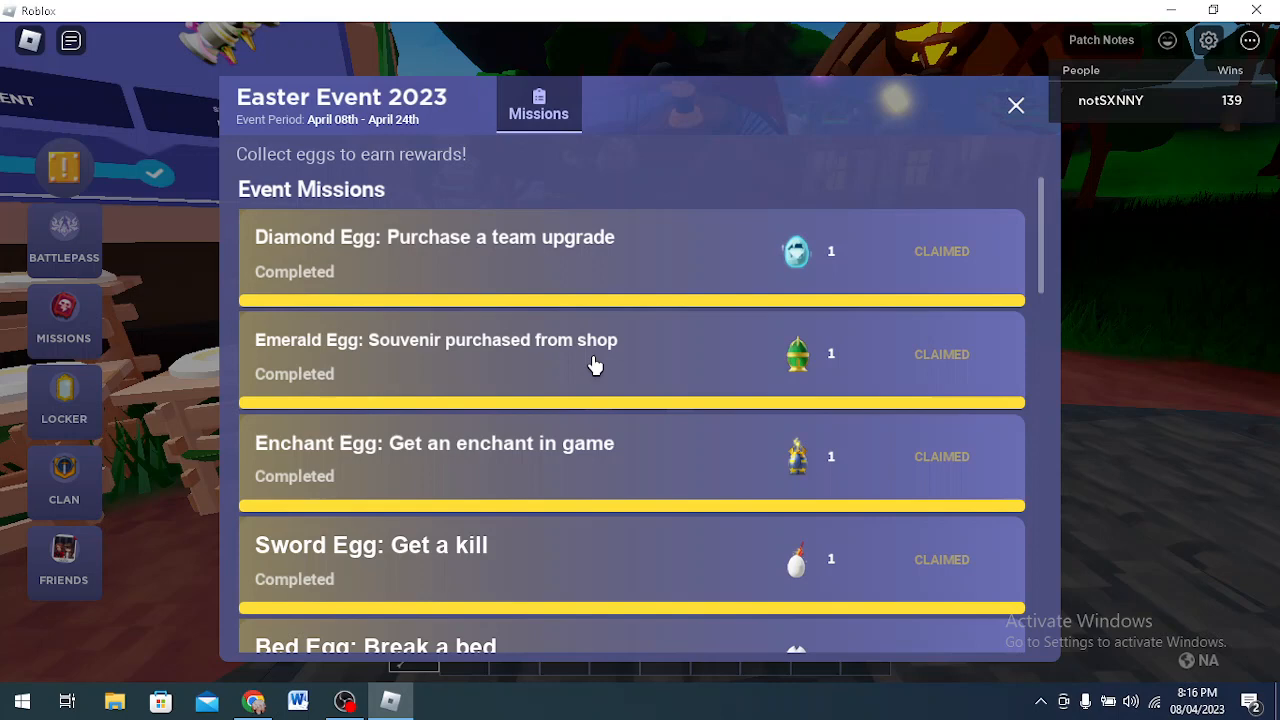
mouse_move(648, 320)
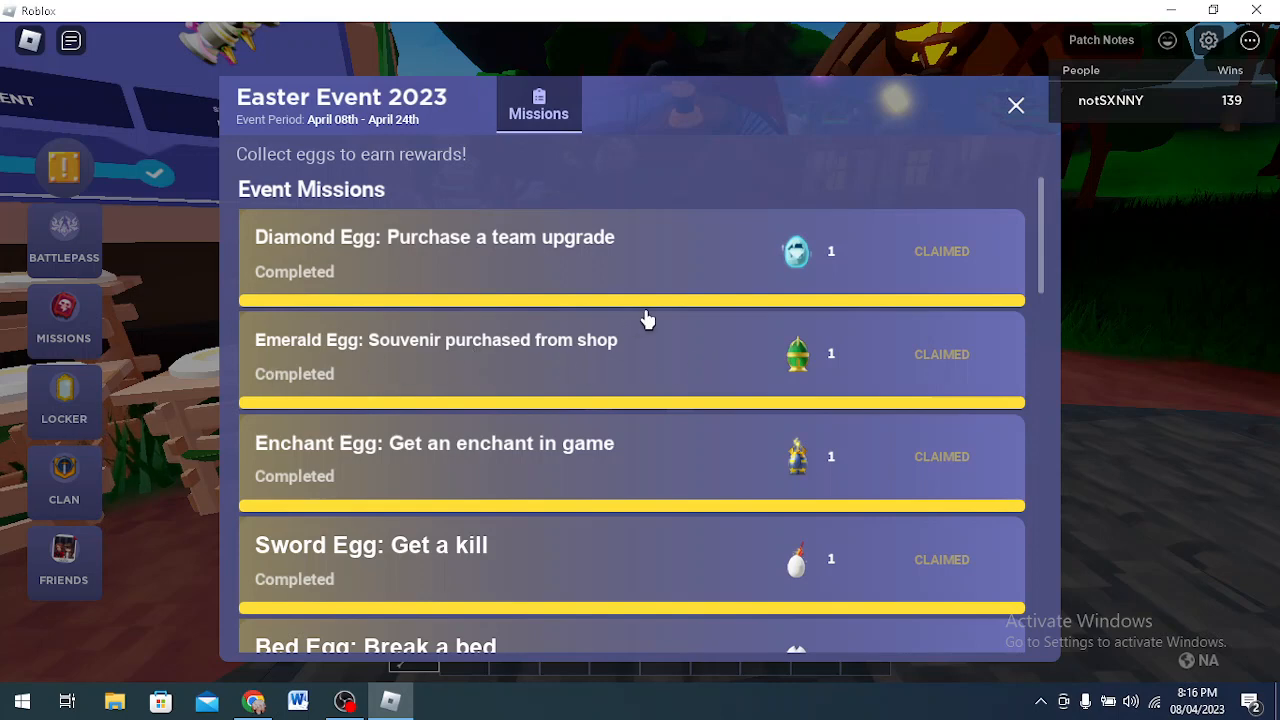
mouse_move(864, 408)
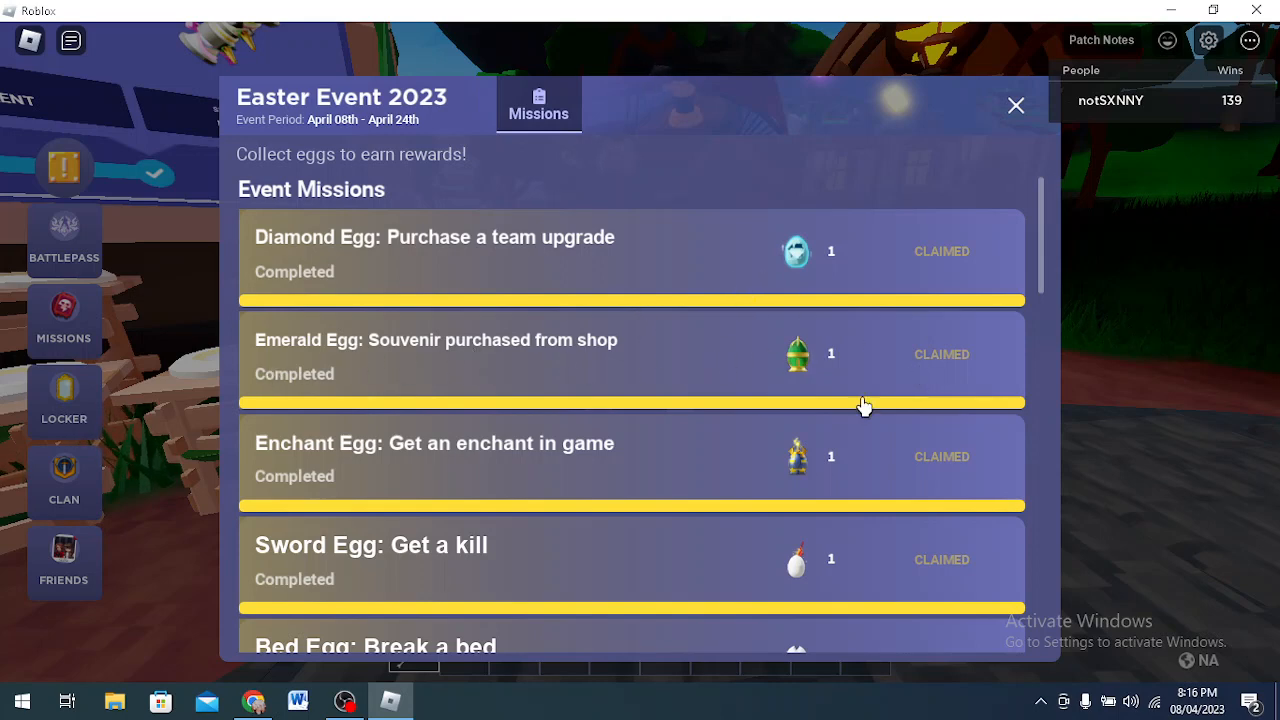
scroll("down", 3)
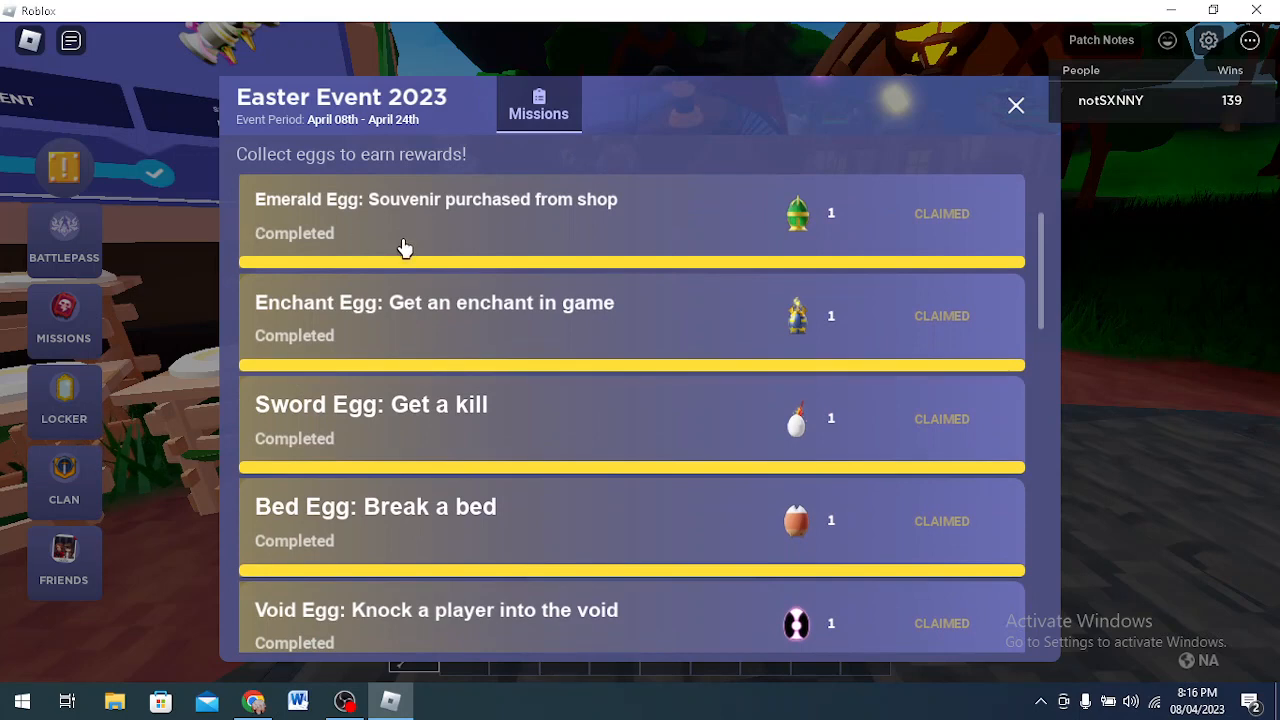
mouse_move(332, 312)
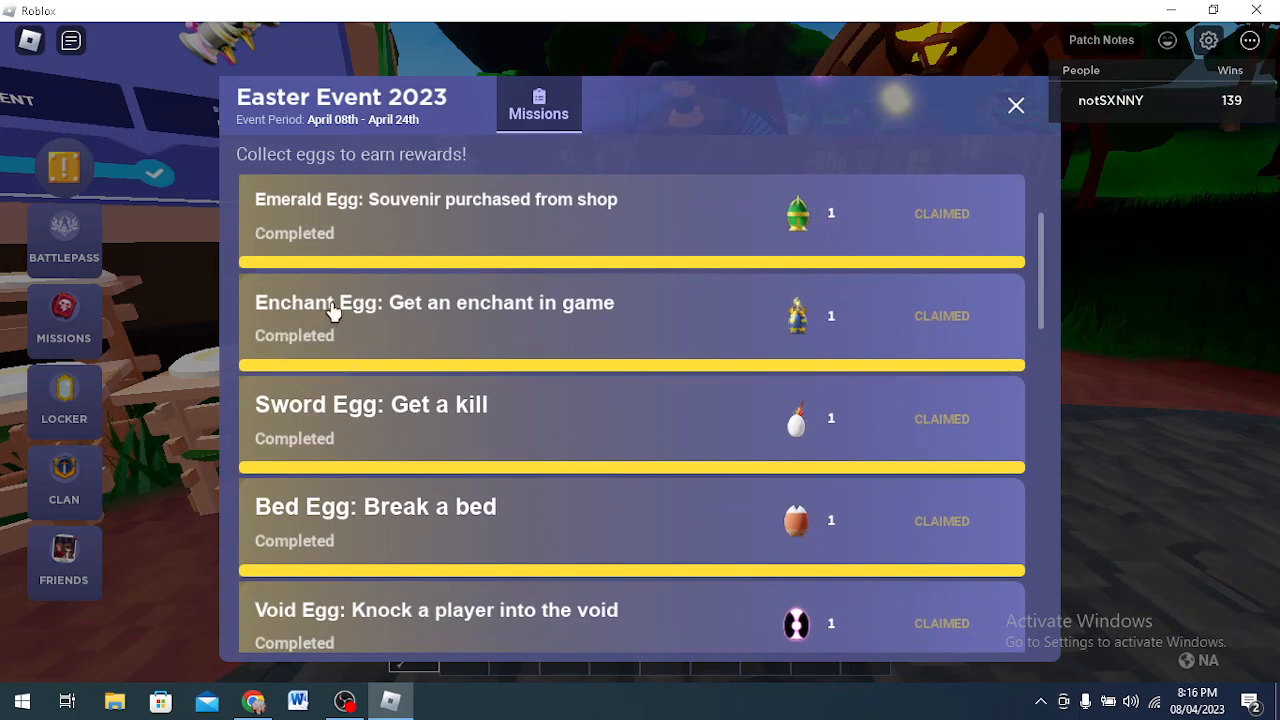
mouse_move(730, 338)
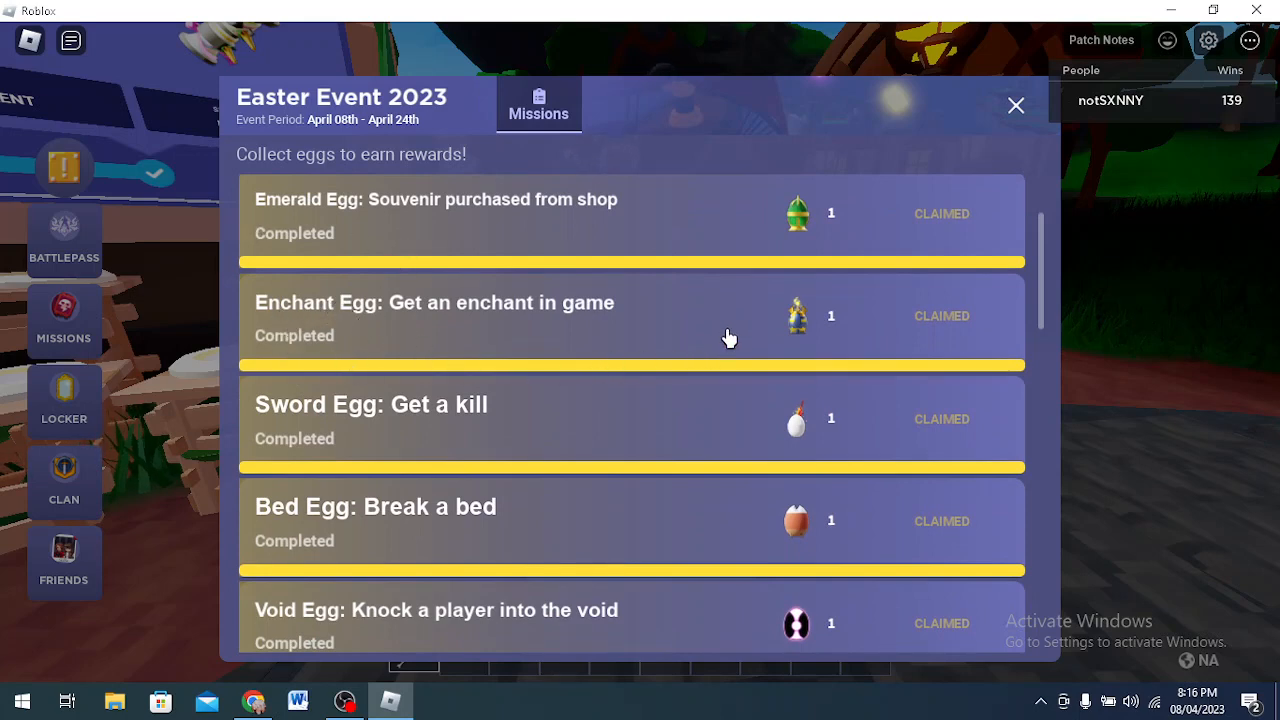
mouse_move(804, 338)
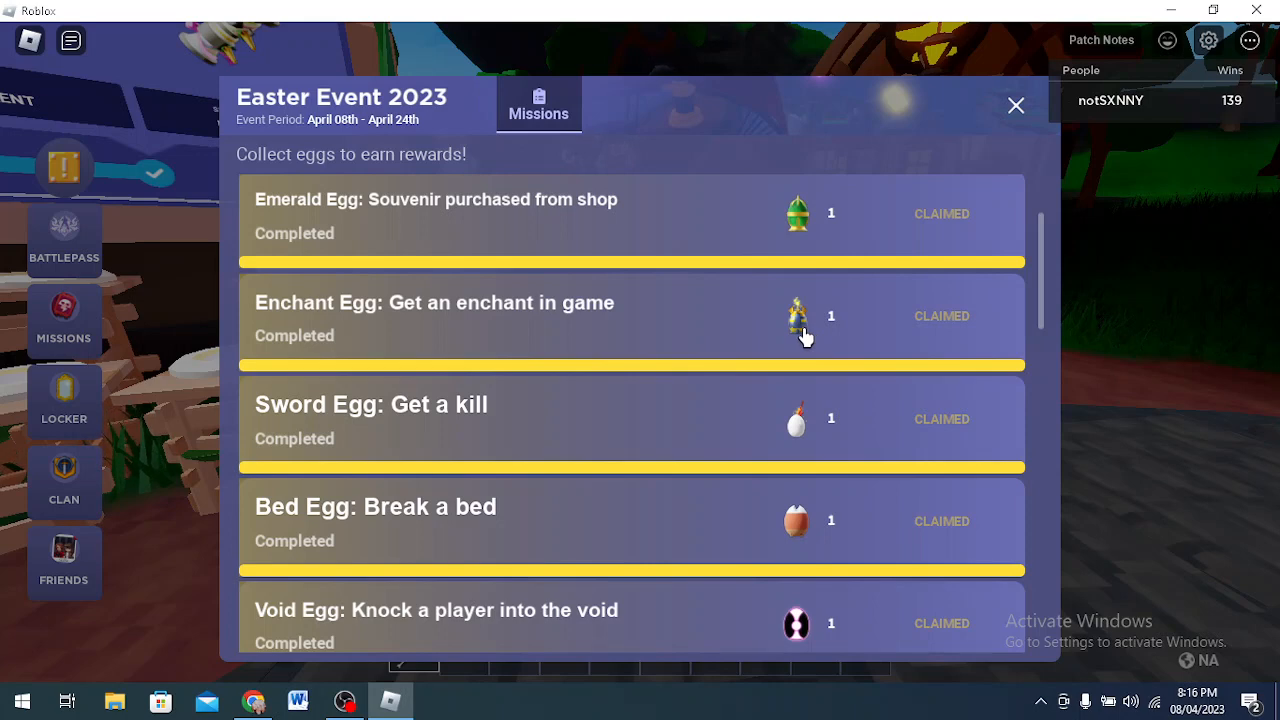
mouse_move(558, 358)
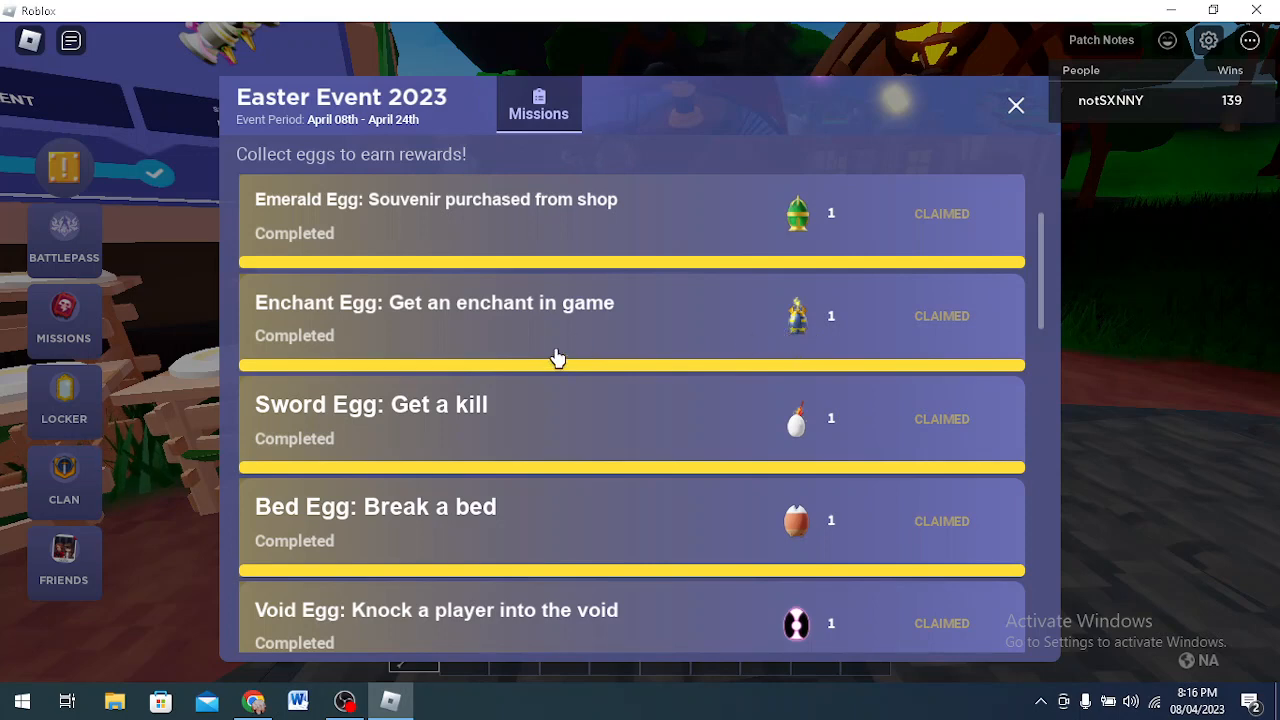
mouse_move(824, 352)
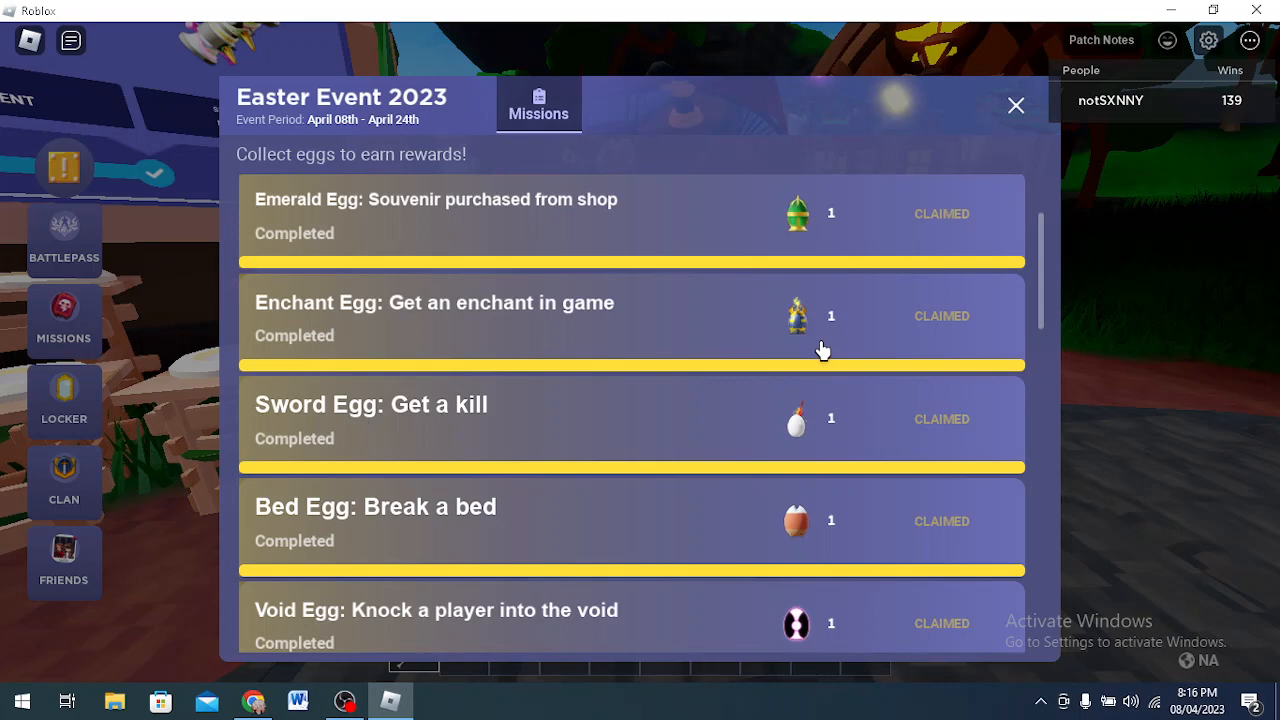
mouse_move(832, 348)
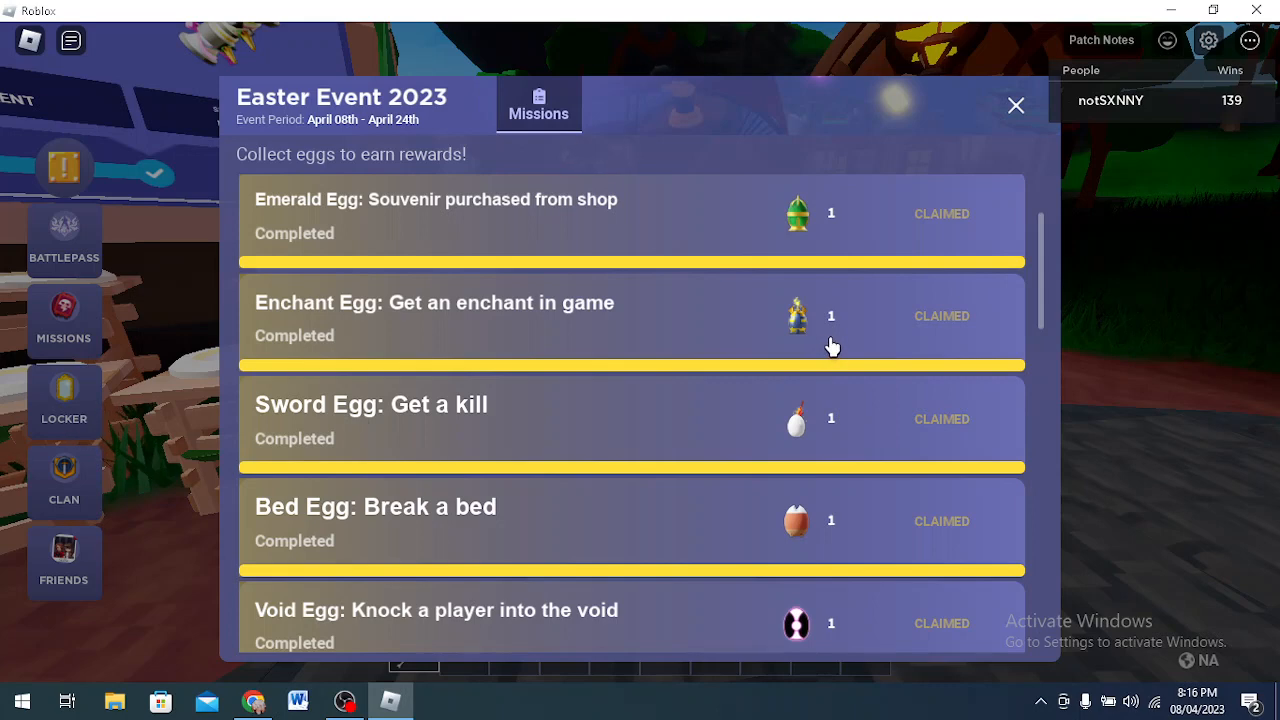
mouse_move(748, 472)
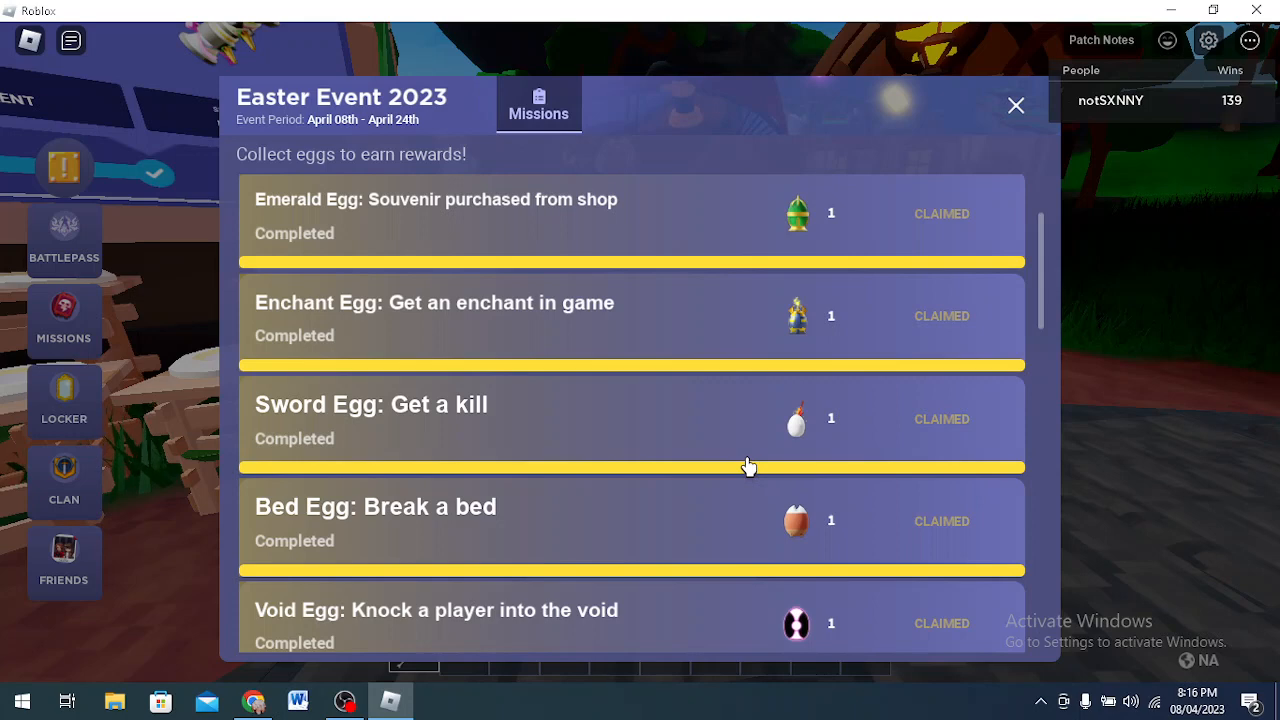
mouse_move(658, 424)
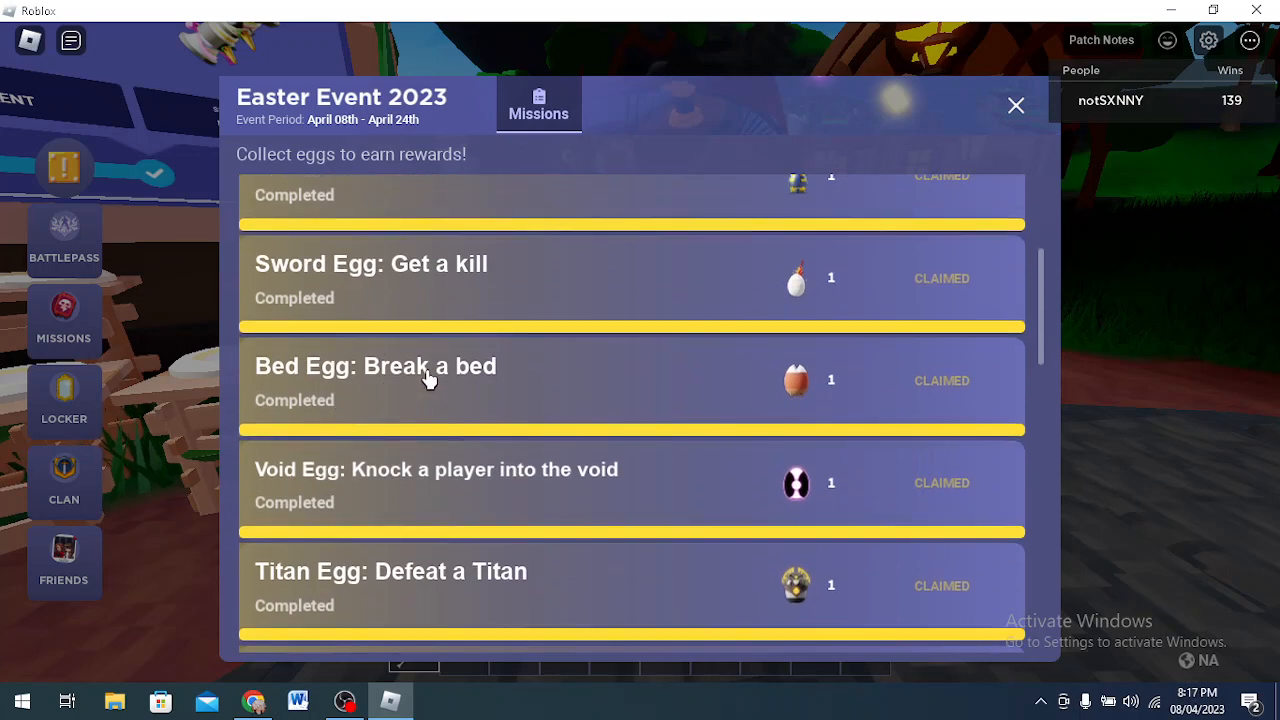
mouse_move(384, 492)
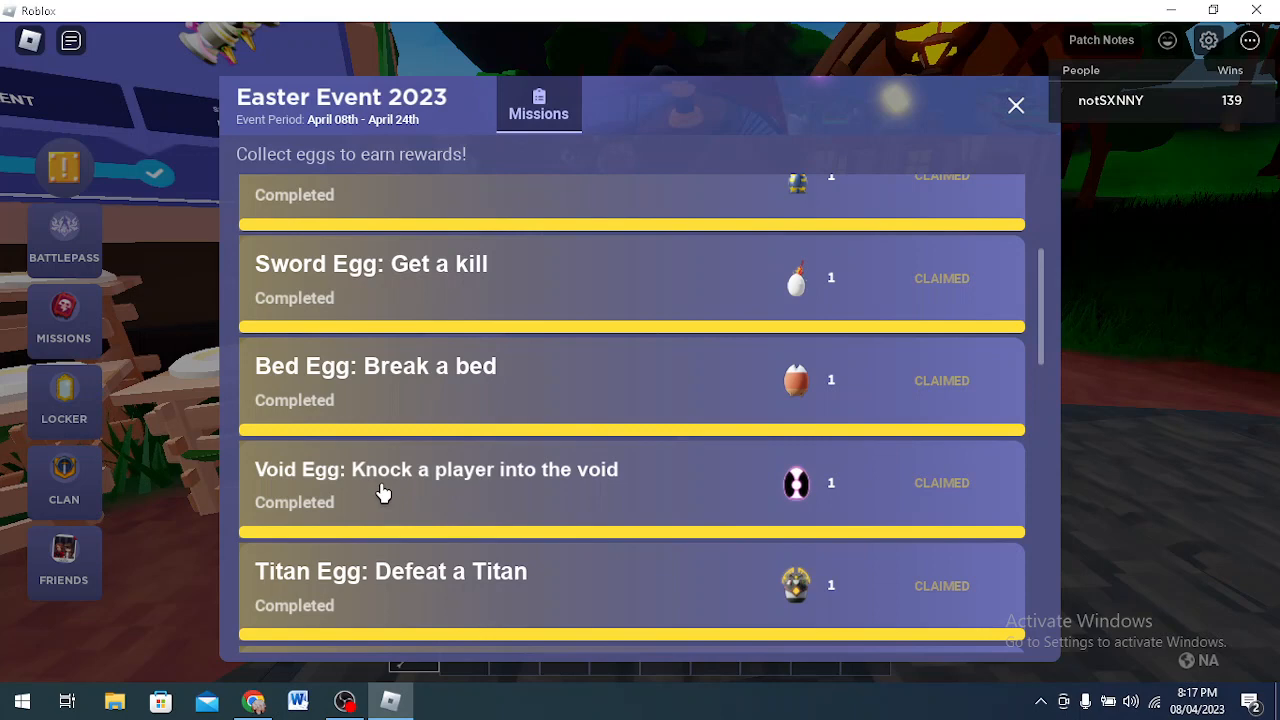
scroll("down", 3)
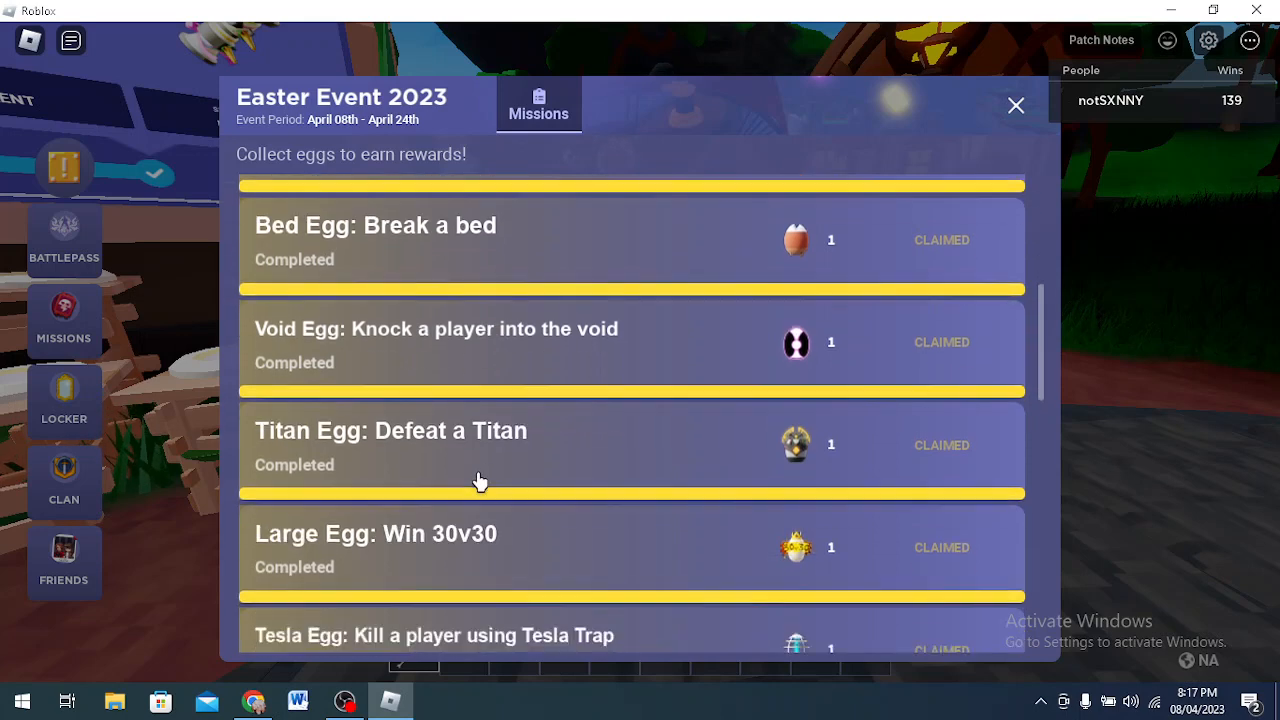
mouse_move(516, 456)
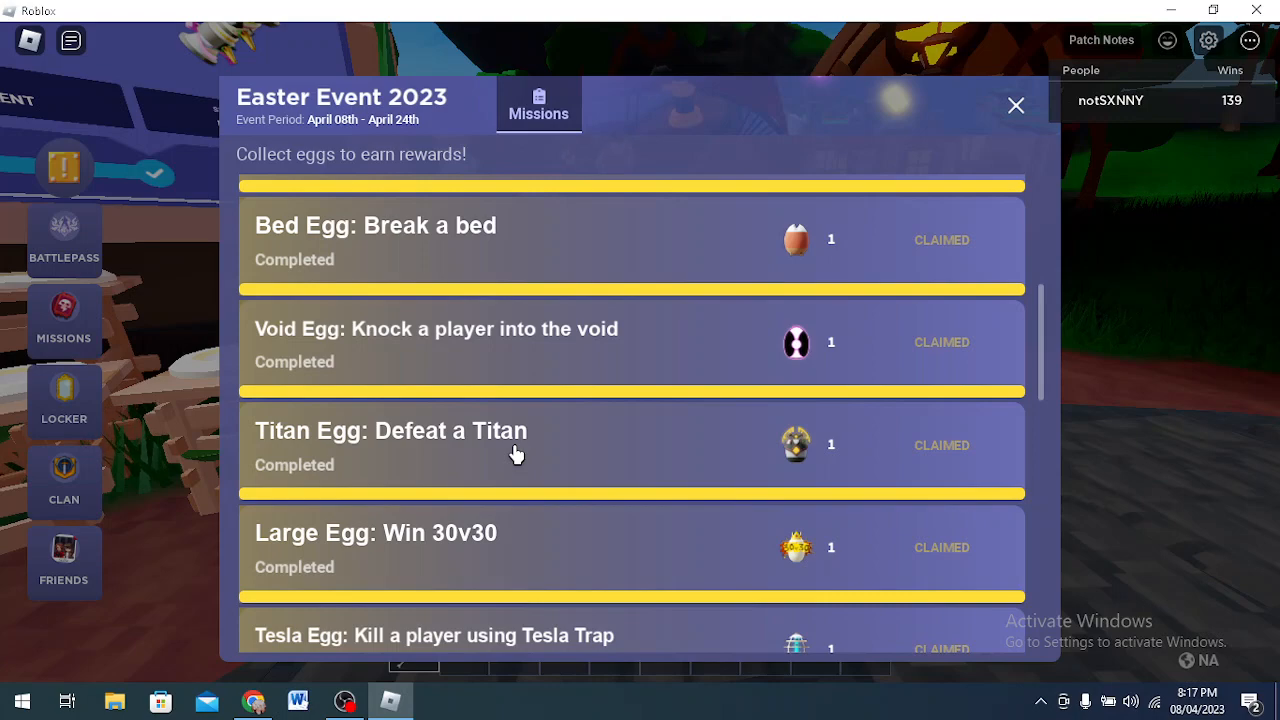
scroll("down", 3)
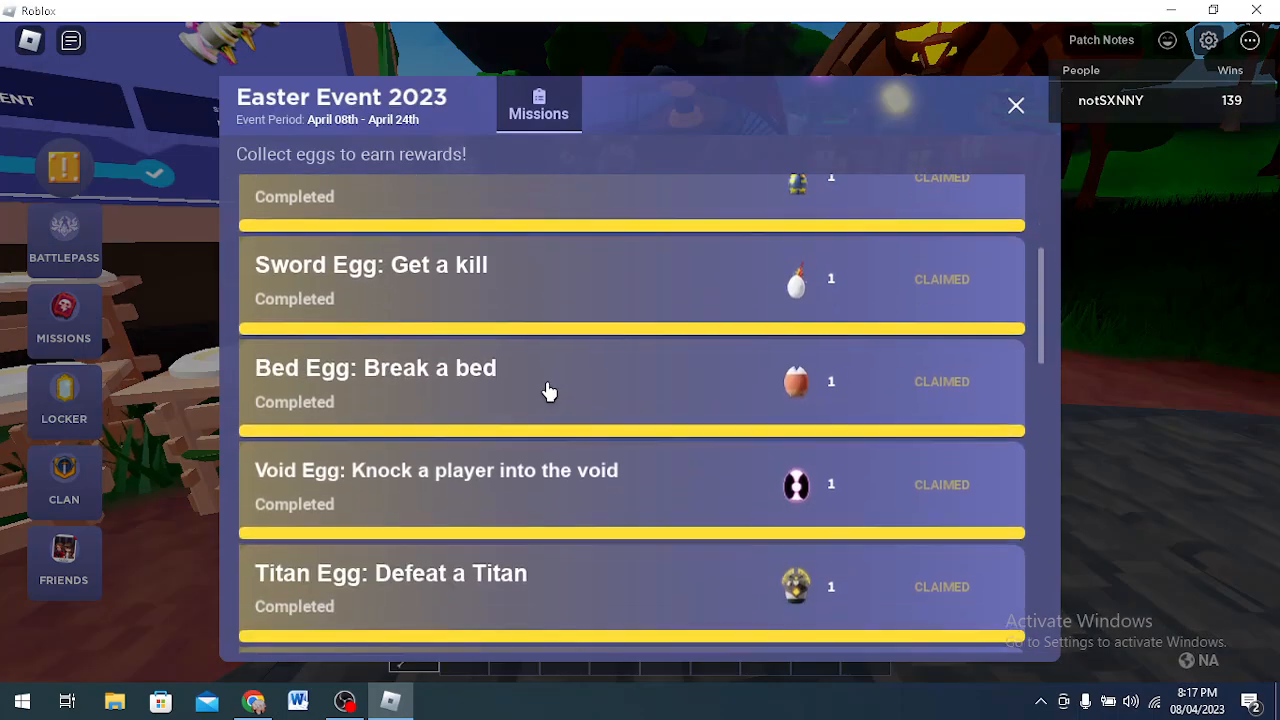
scroll("down", 3)
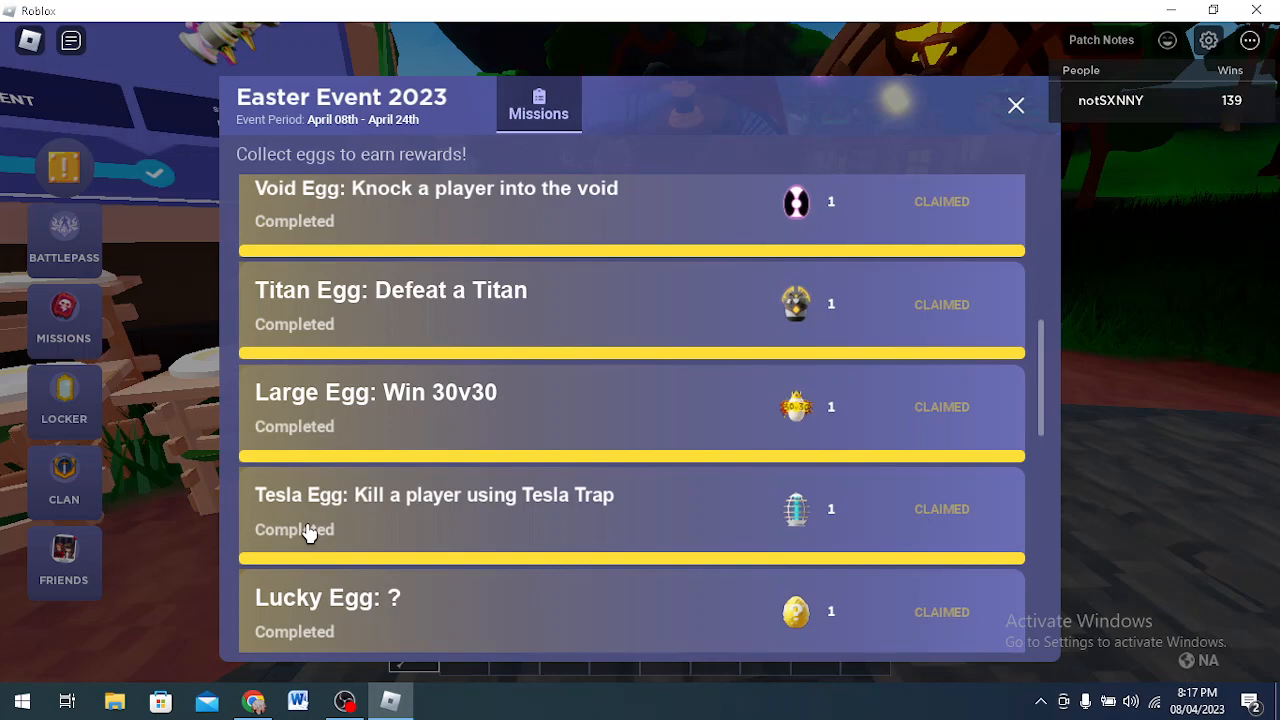
mouse_move(608, 504)
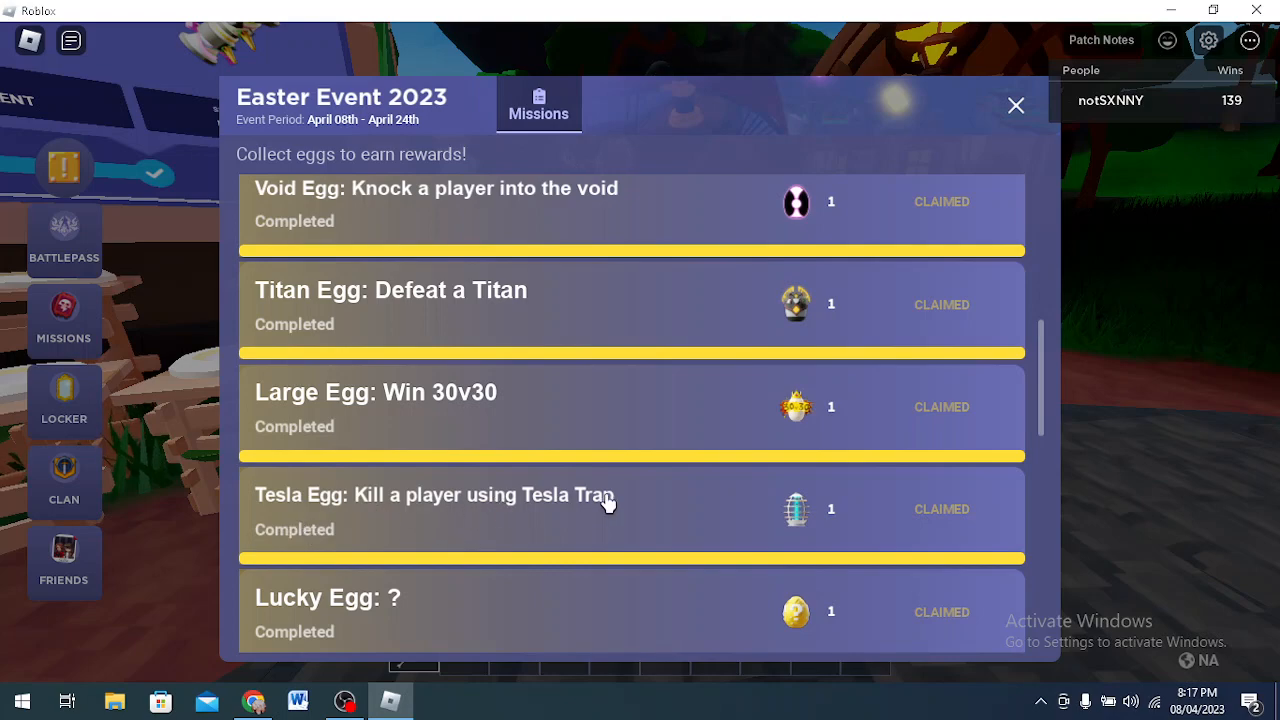
left_click(1016, 104)
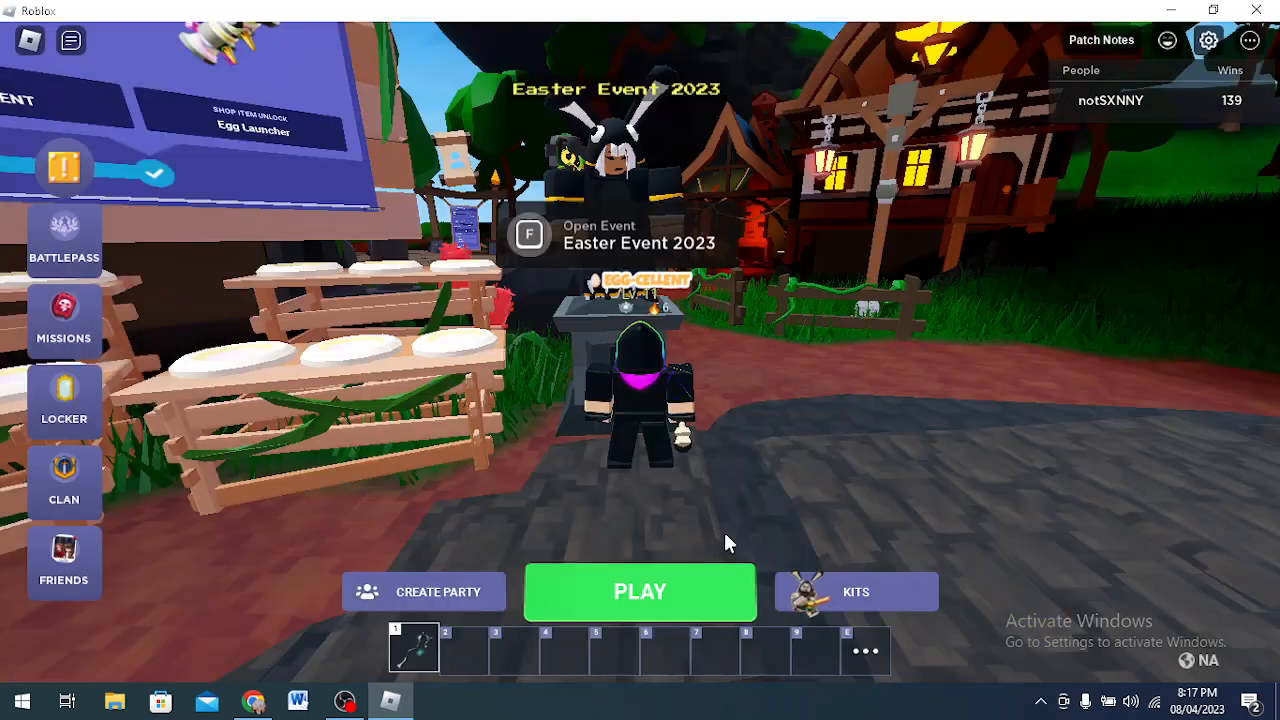
left_click(640, 592)
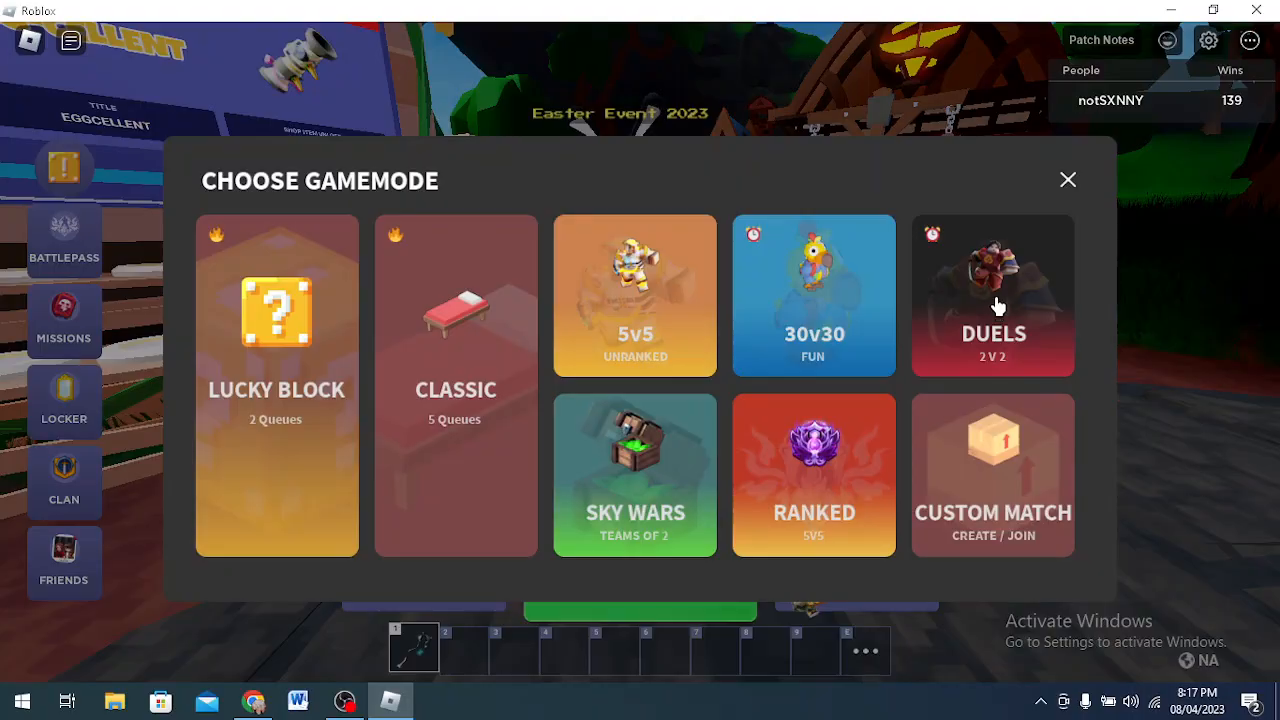
left_click(1068, 180)
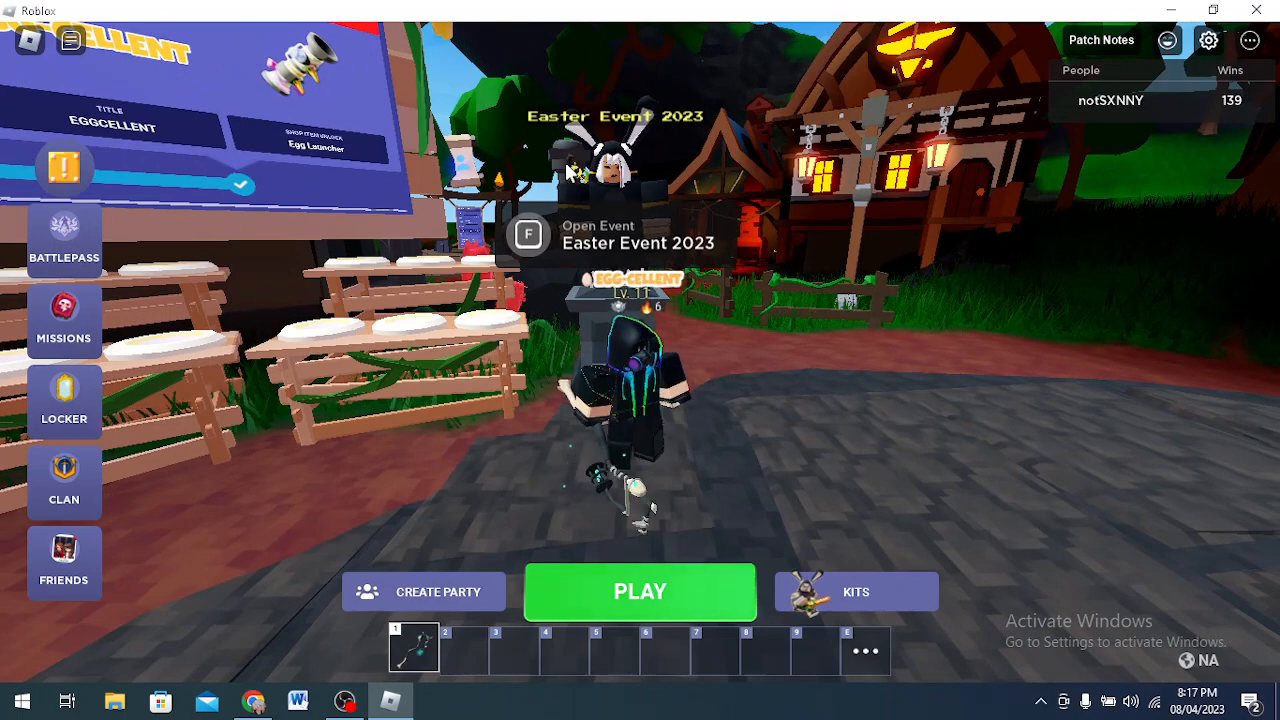
left_click(528, 232)
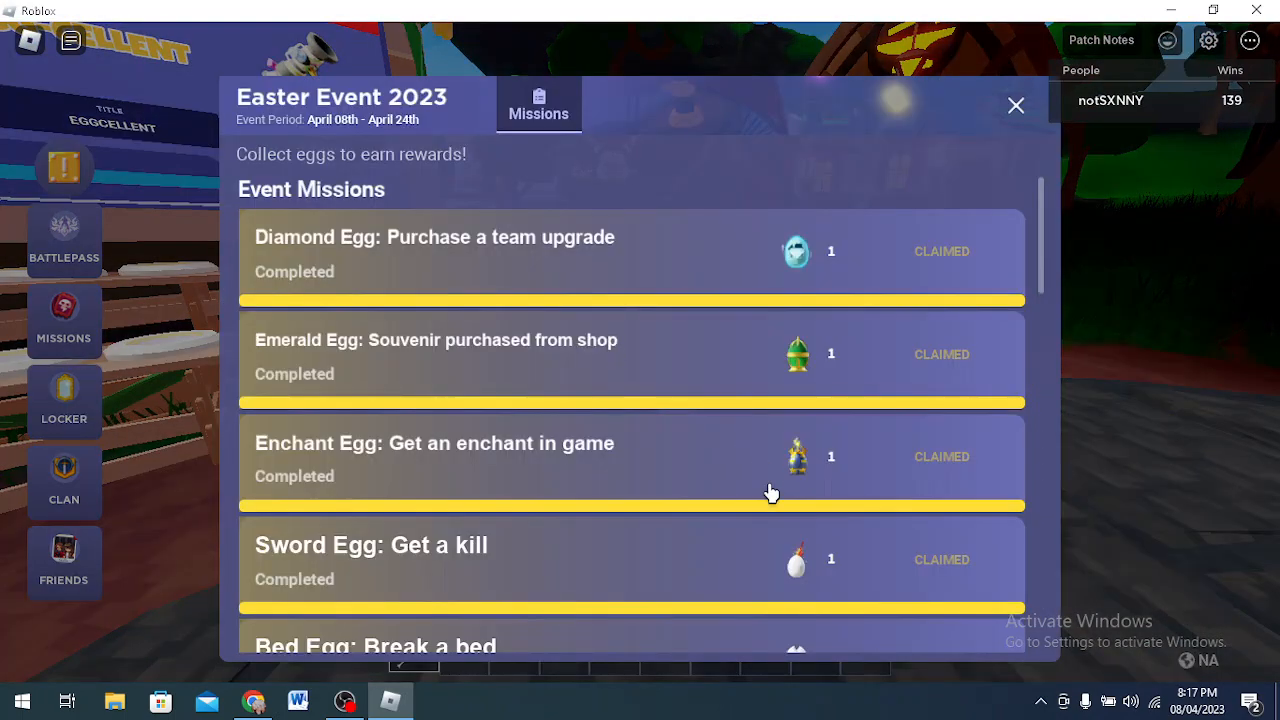
scroll("down", 3)
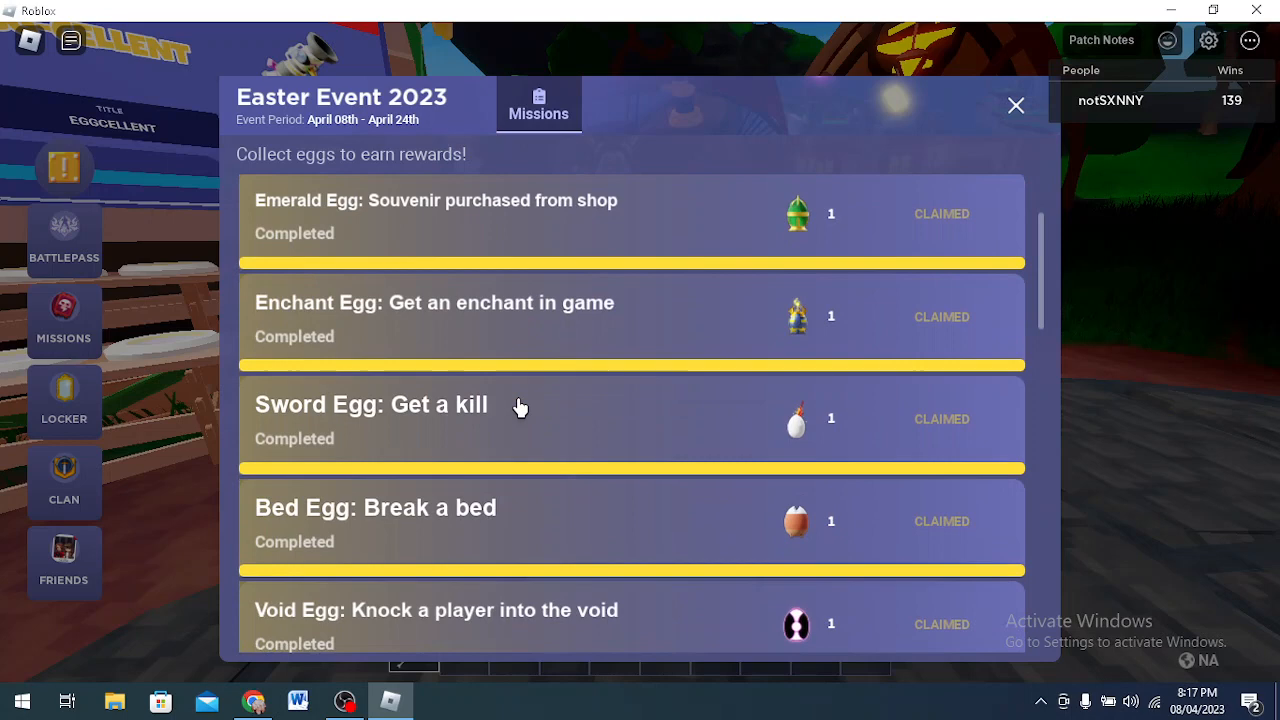
scroll("down", 3)
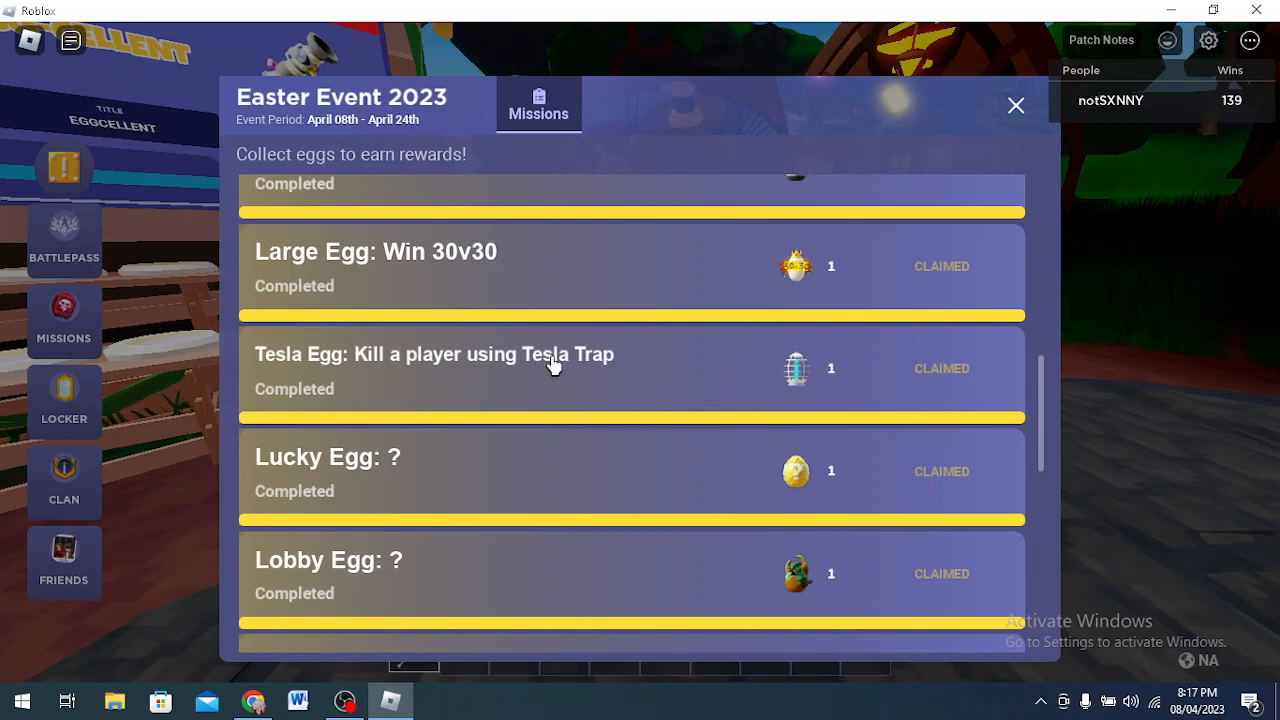
mouse_move(970, 348)
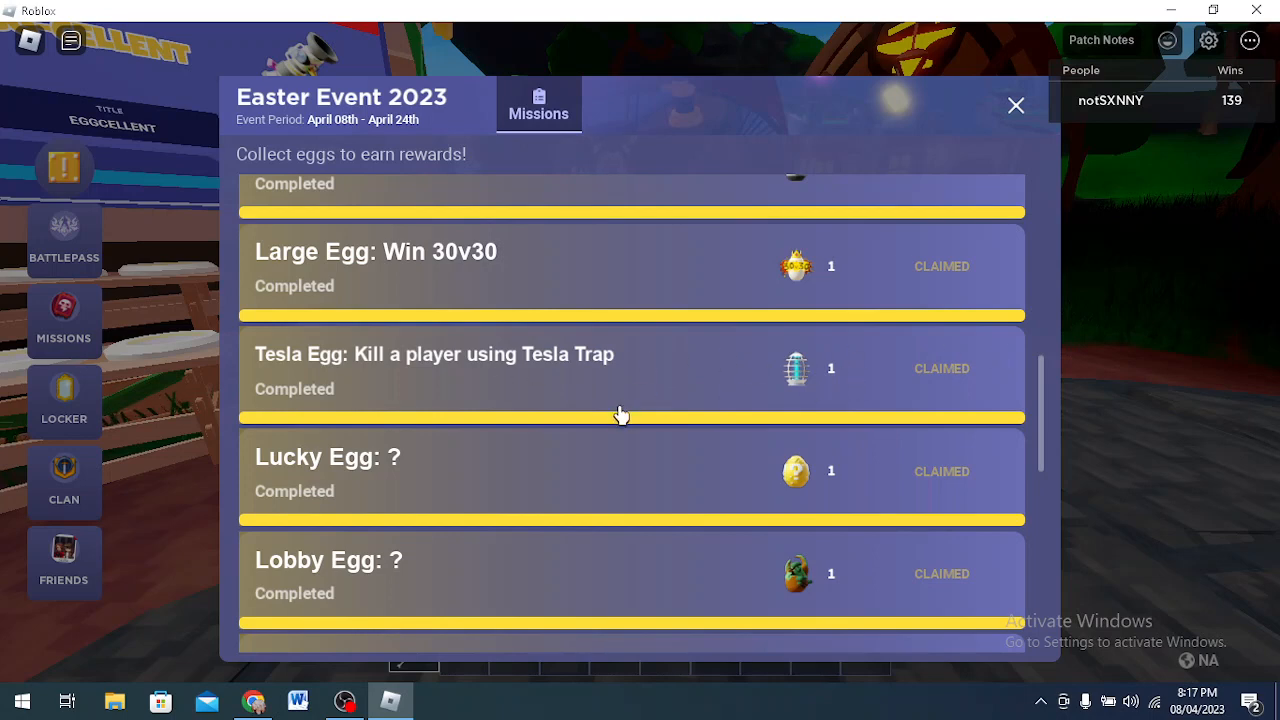
scroll("down", 3)
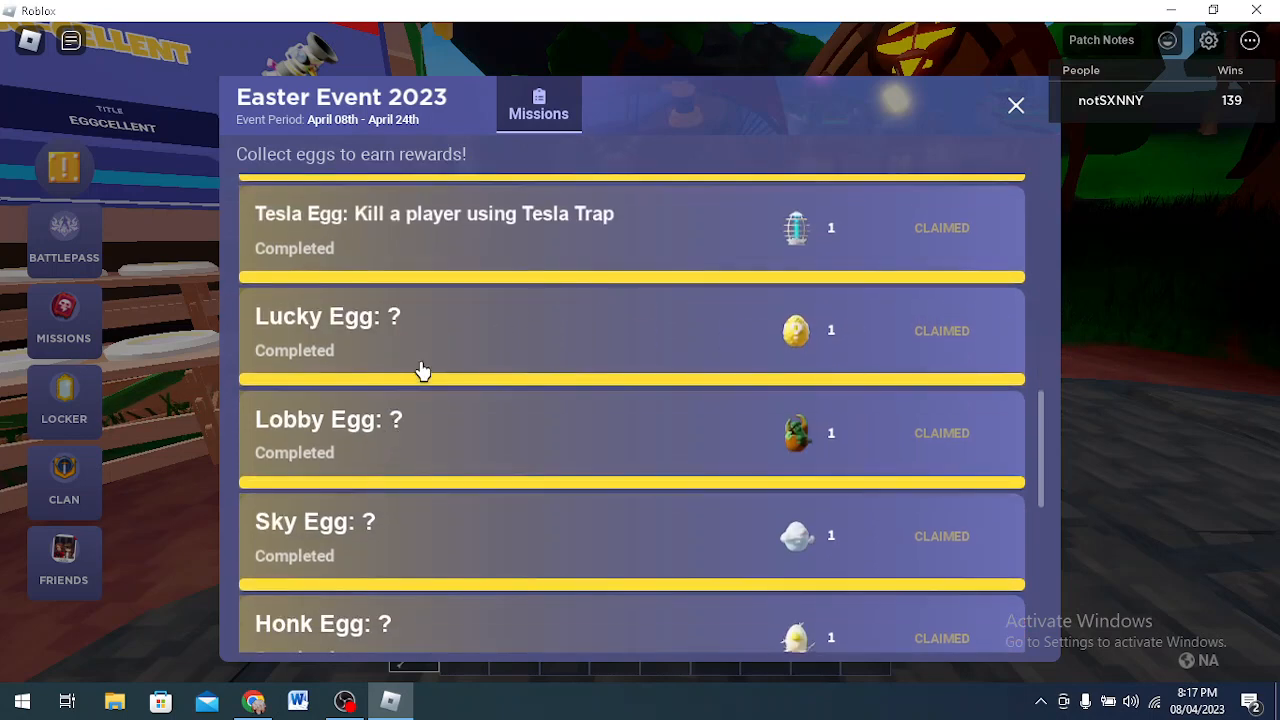
scroll("down", 3)
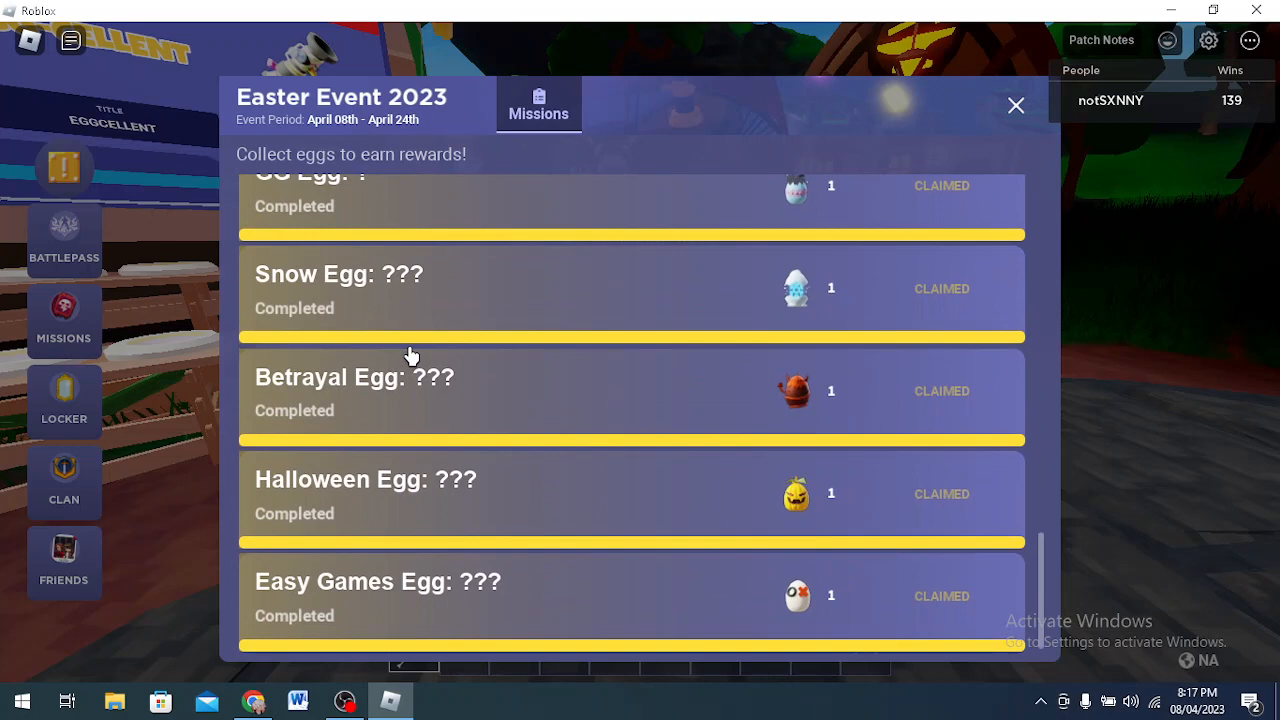
mouse_move(464, 380)
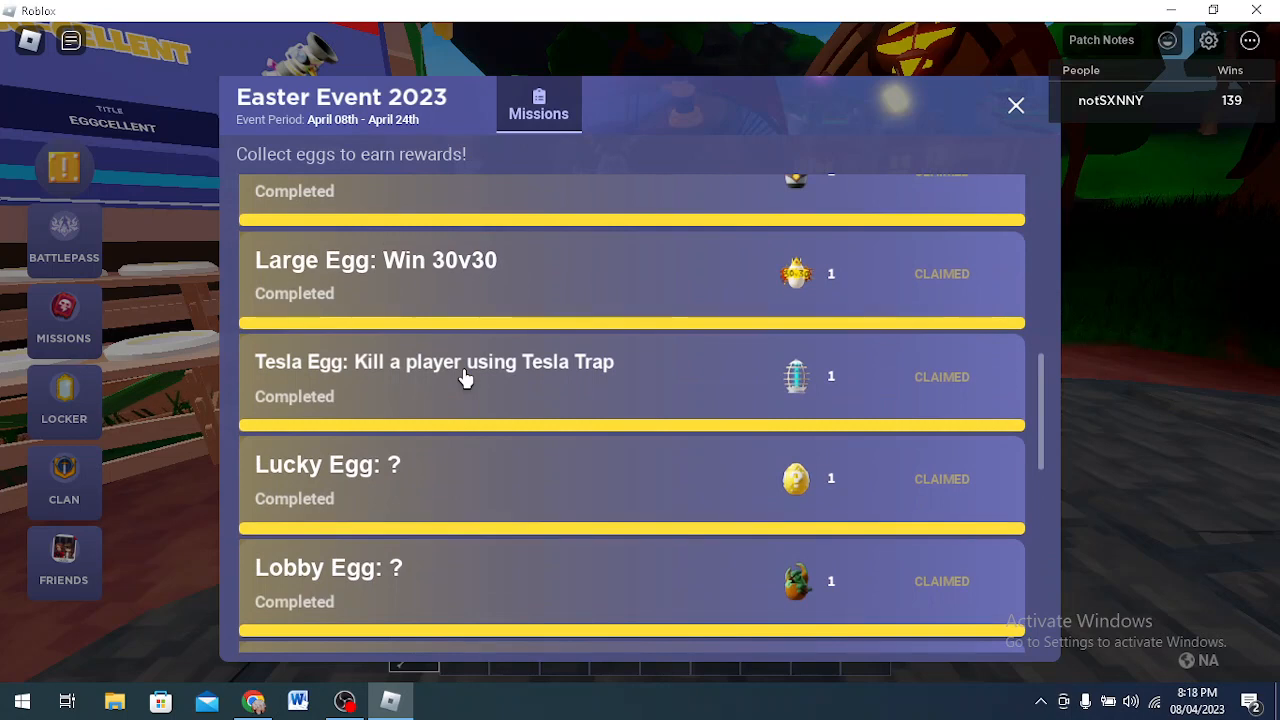
mouse_move(476, 414)
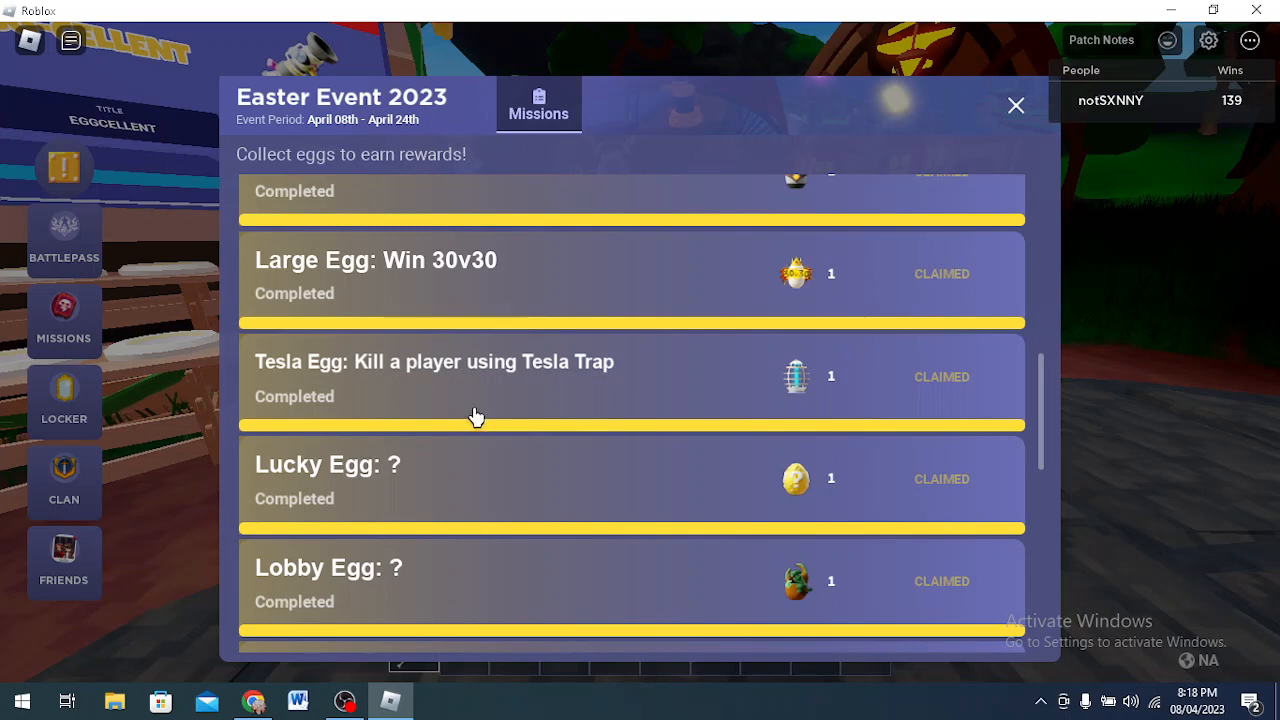
mouse_move(648, 428)
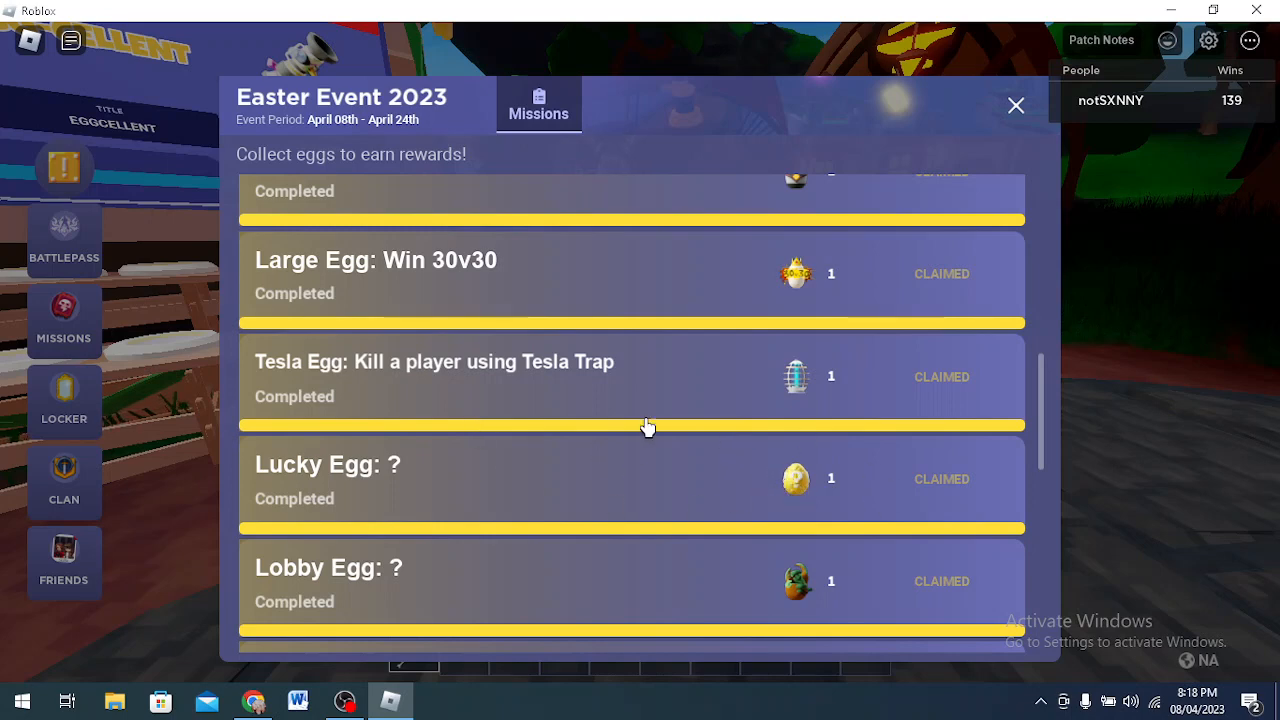
mouse_move(496, 436)
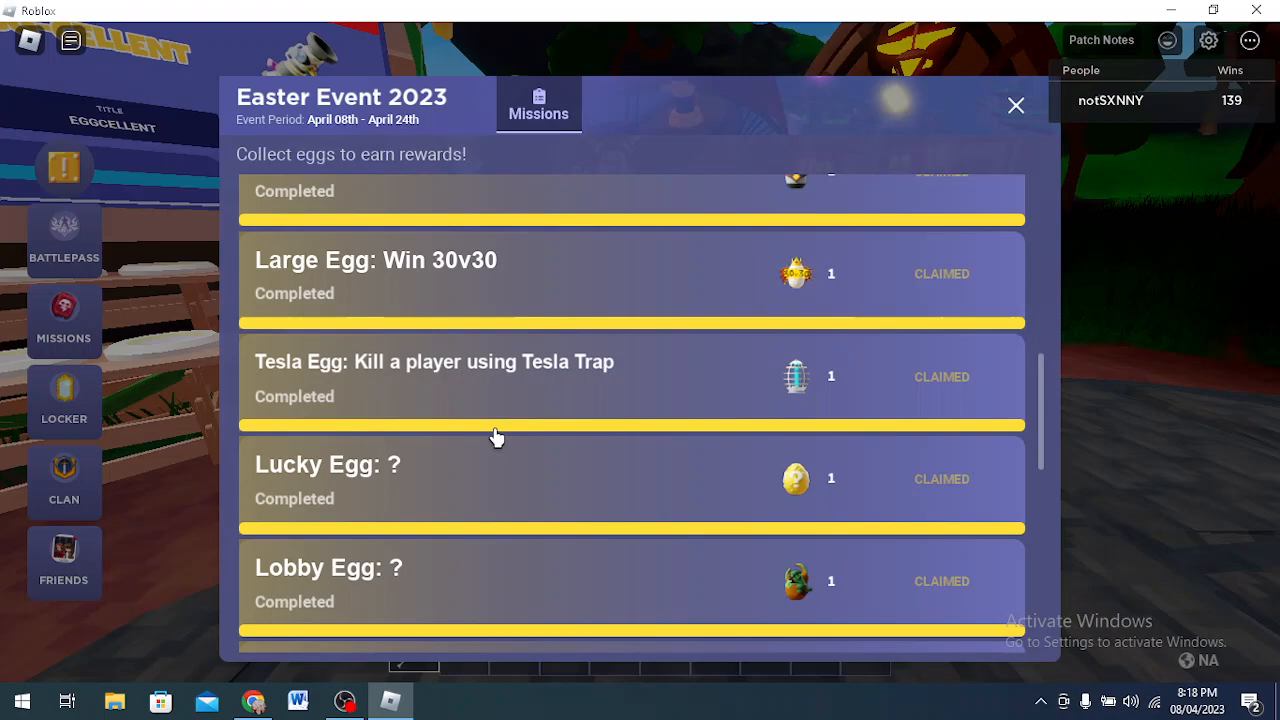
scroll("down", 3)
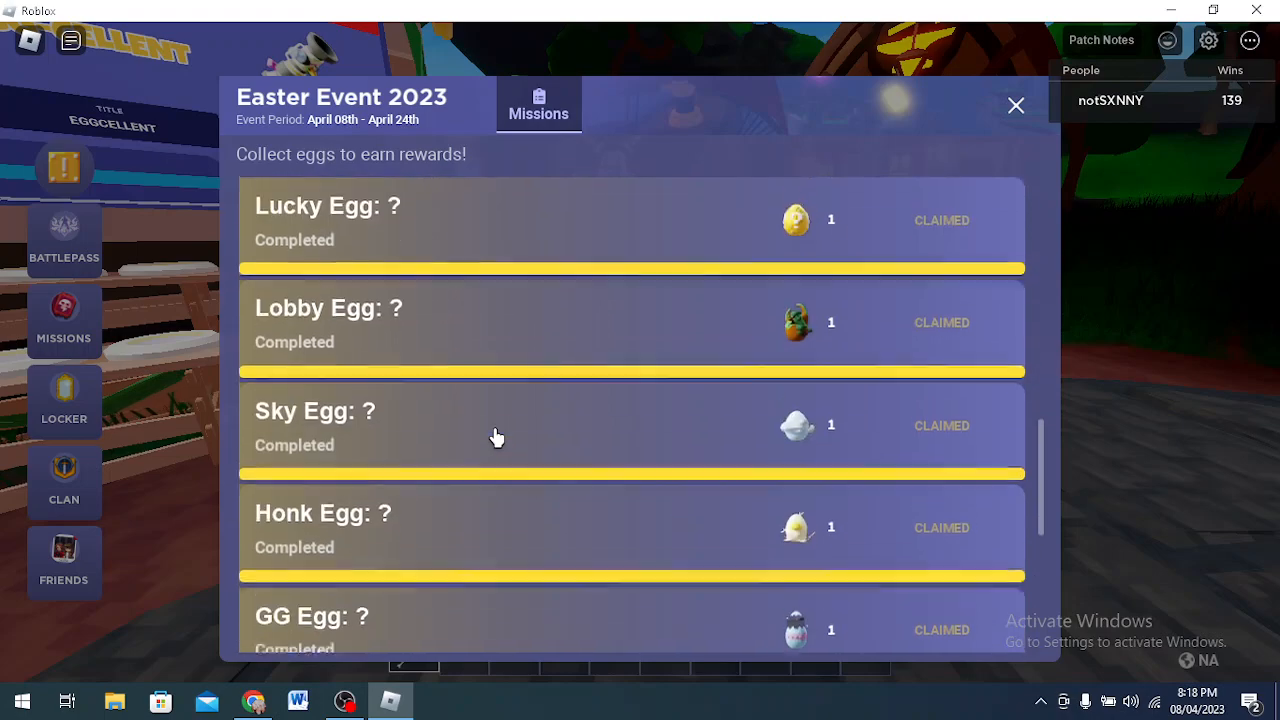
left_click(1016, 104)
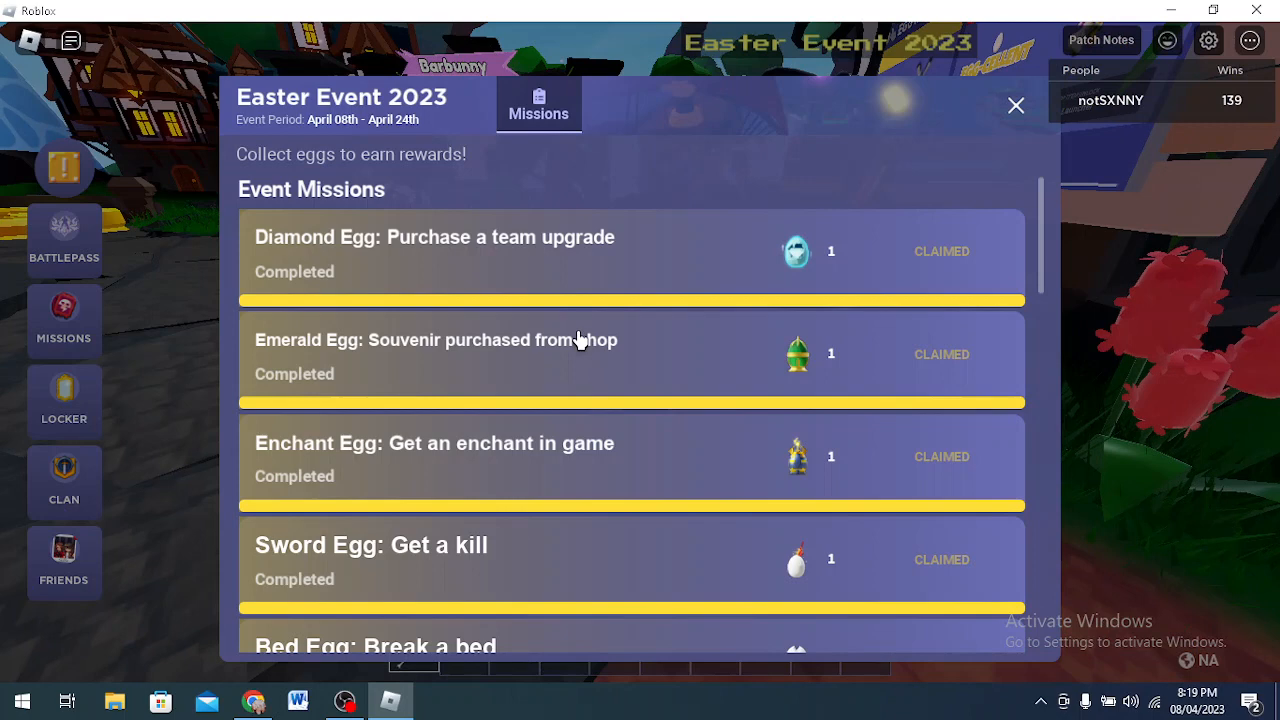
- Scroll the missions list down to the GG Egg mission and close the panel to return to the lobby
scroll("down", 3)
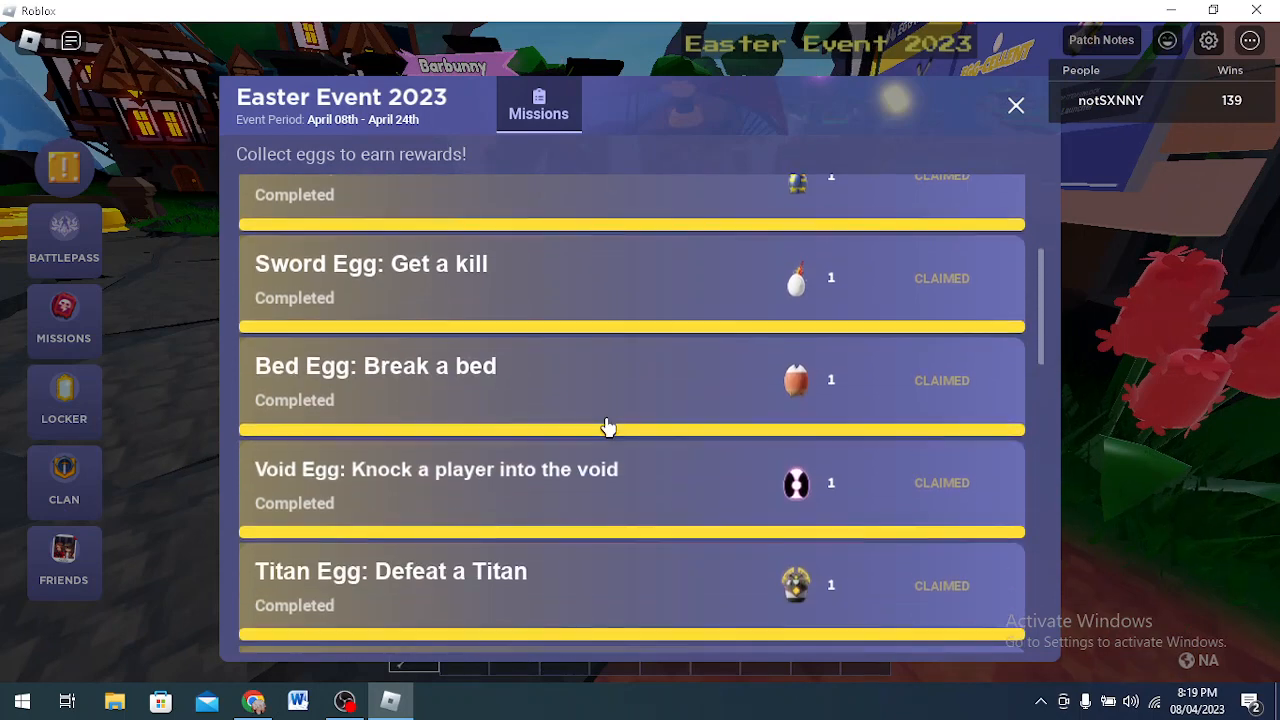
scroll("down", 3)
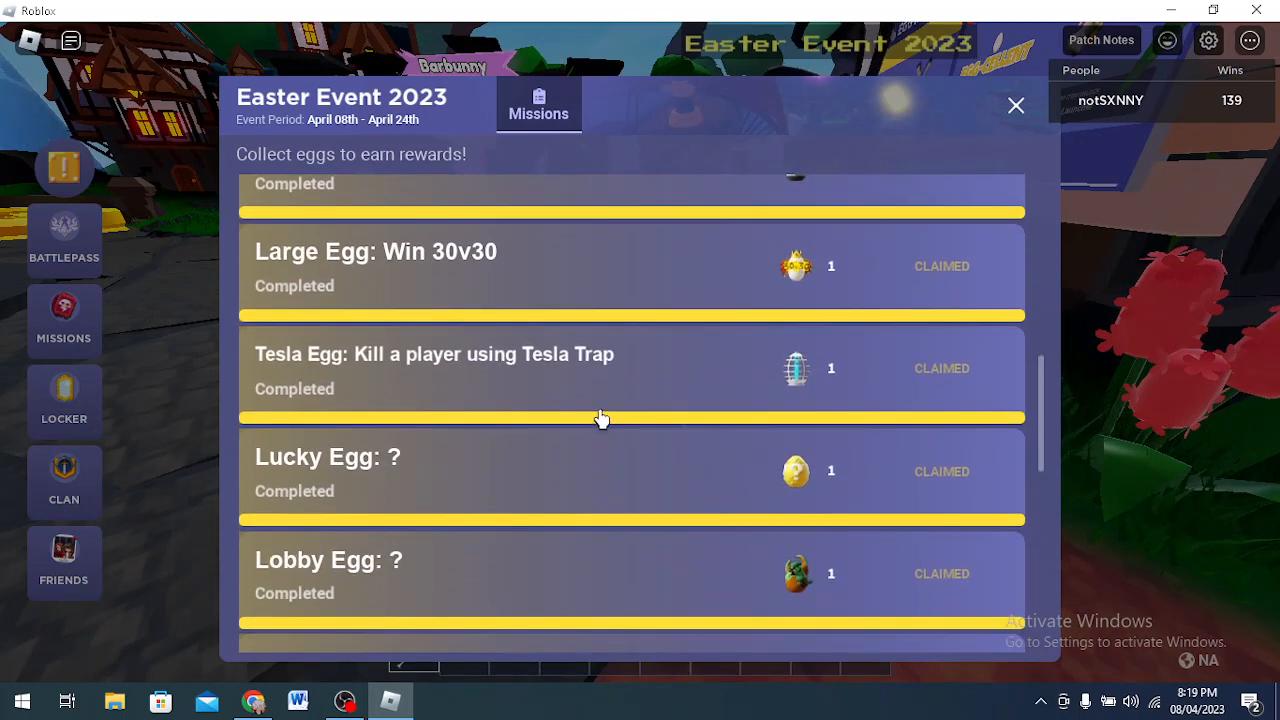
scroll("down", 3)
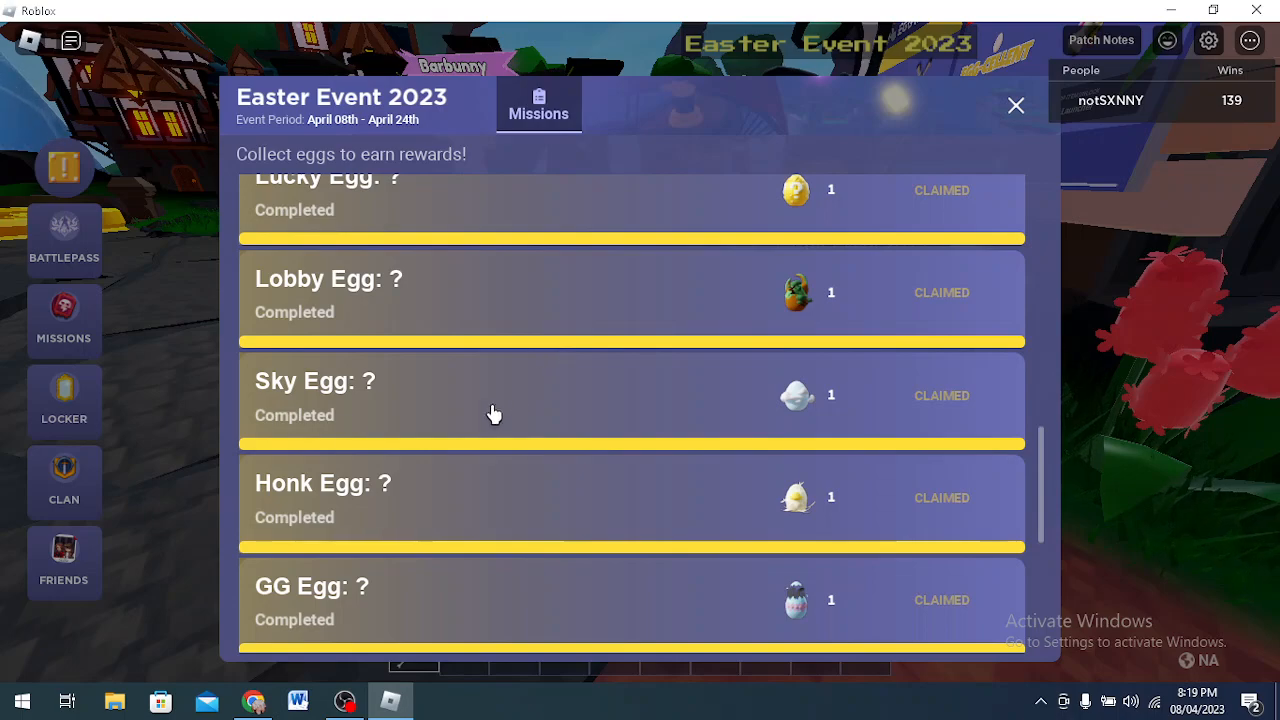
mouse_move(938, 148)
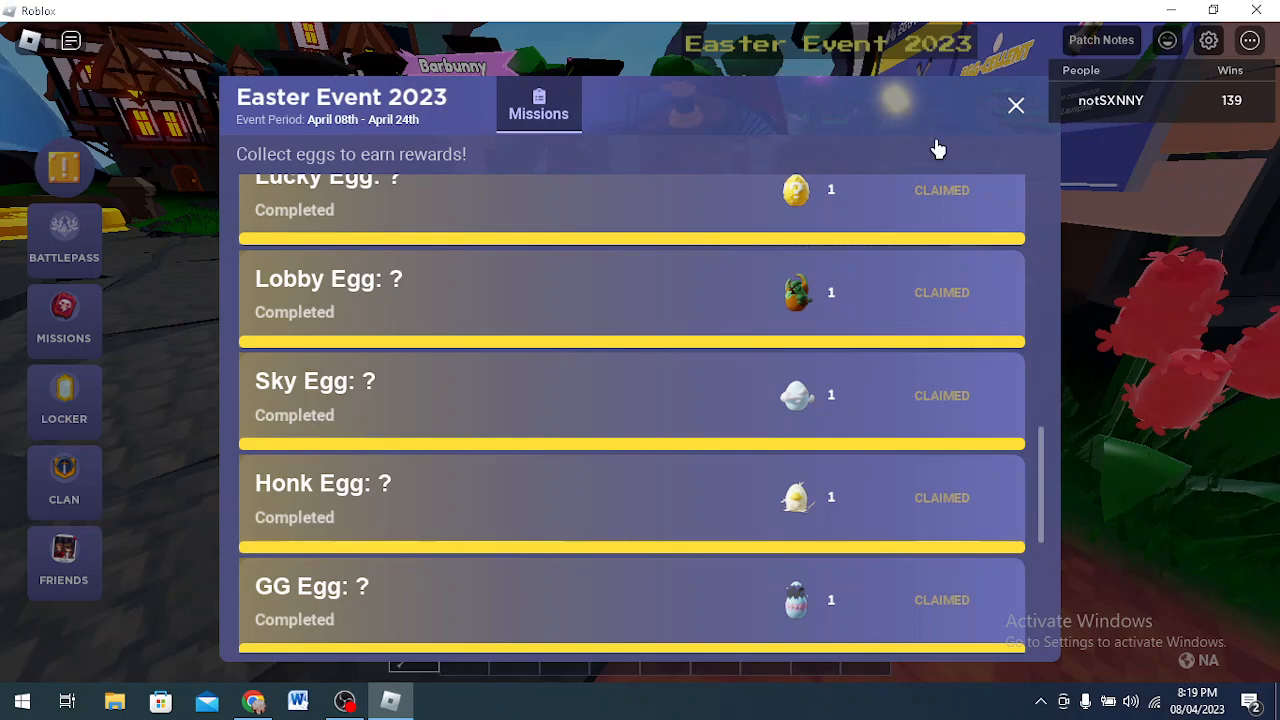
left_click(1016, 104)
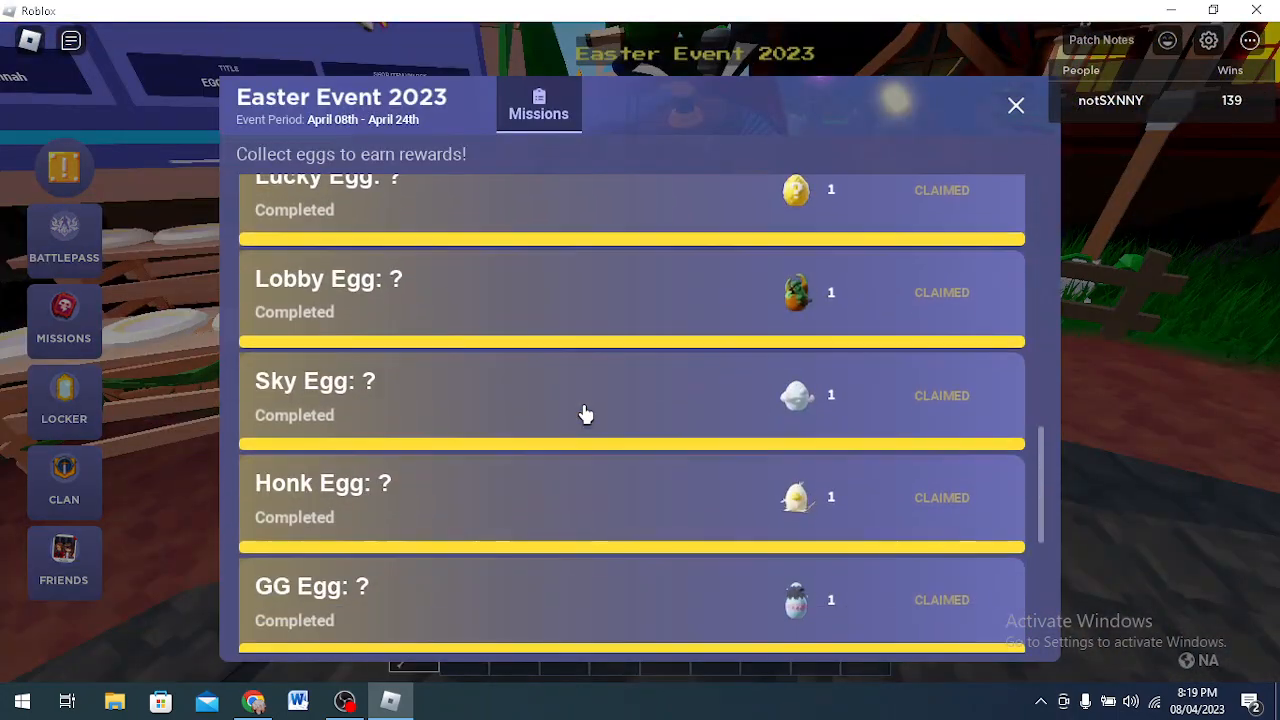
left_click(1016, 104)
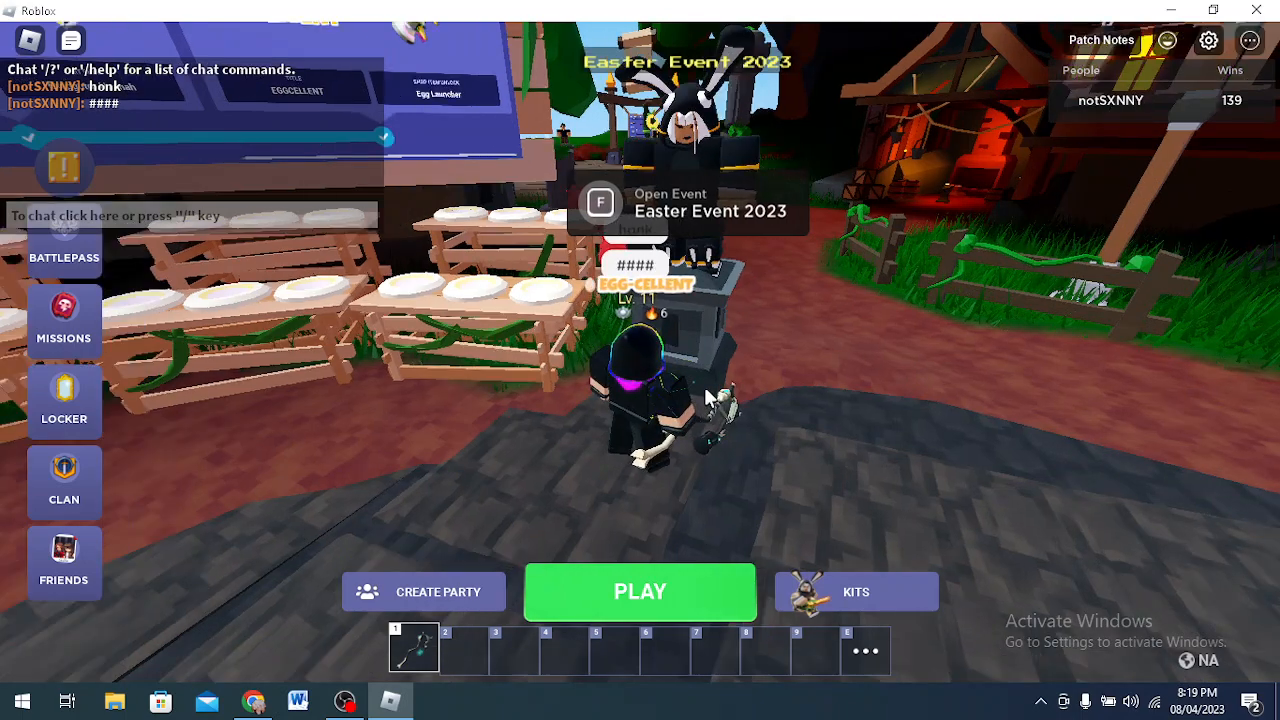
left_click(600, 202)
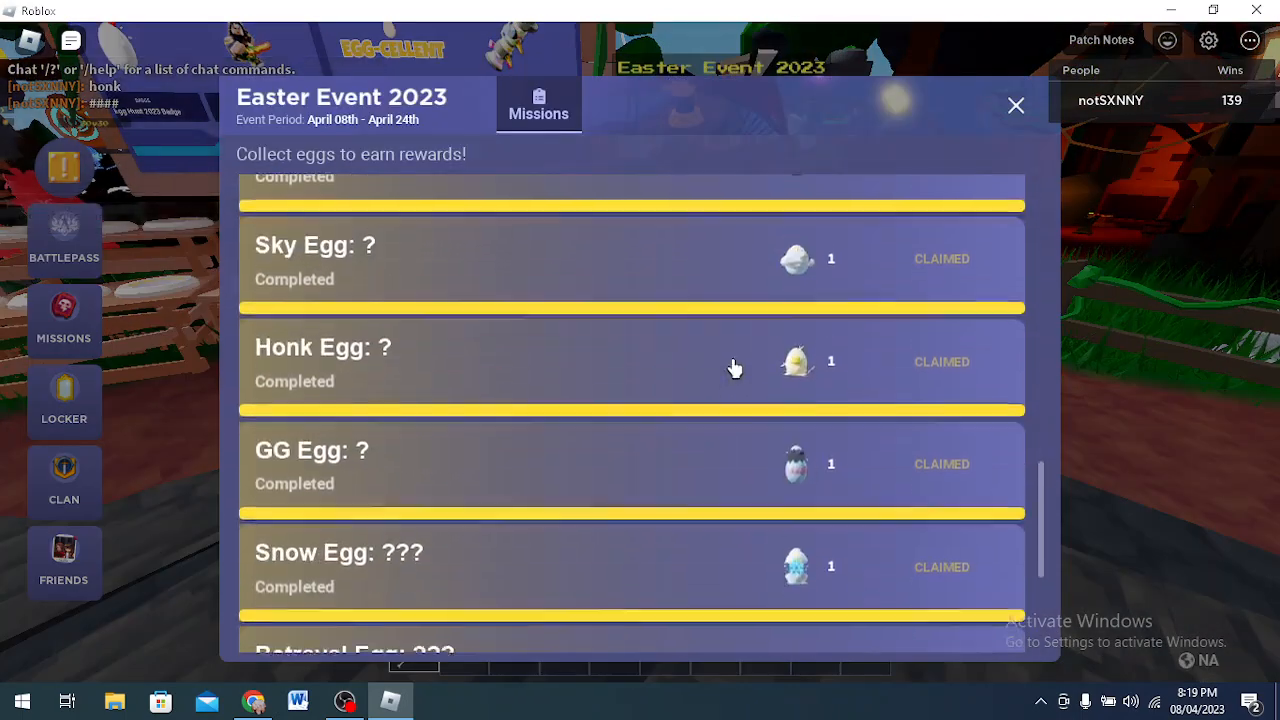
left_click(1016, 104)
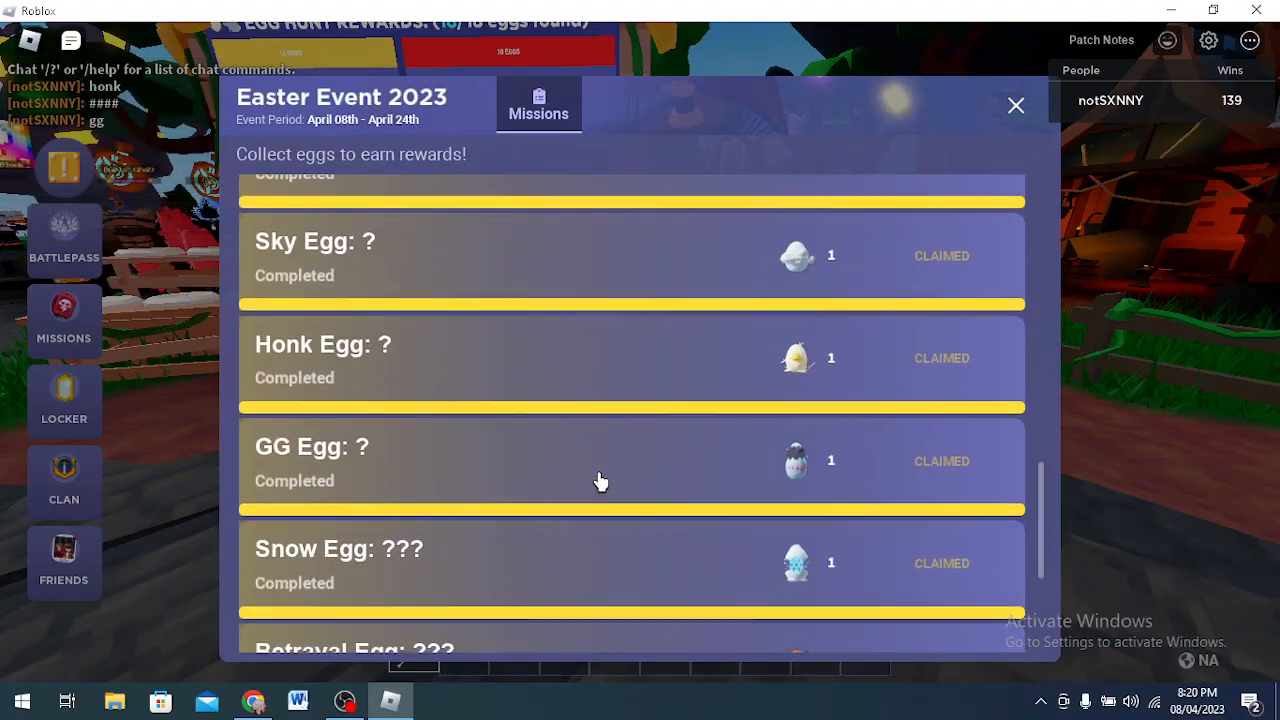
left_click(1016, 104)
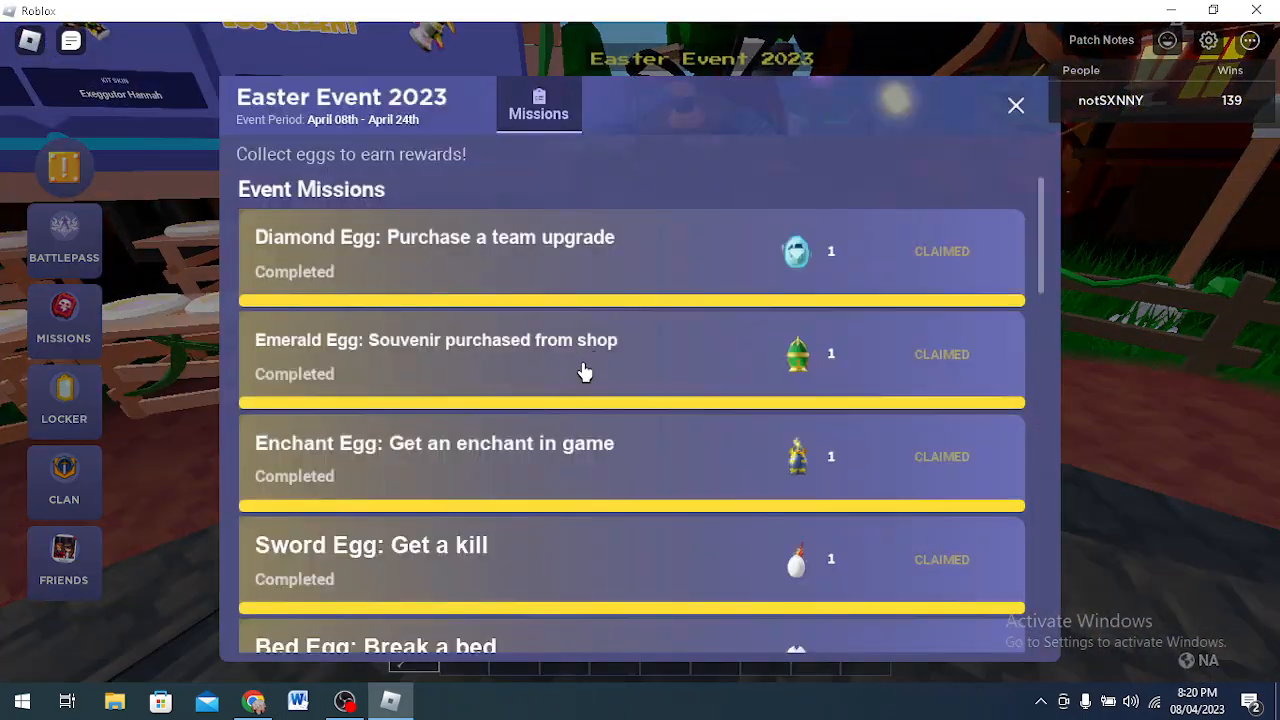
scroll("down", 3)
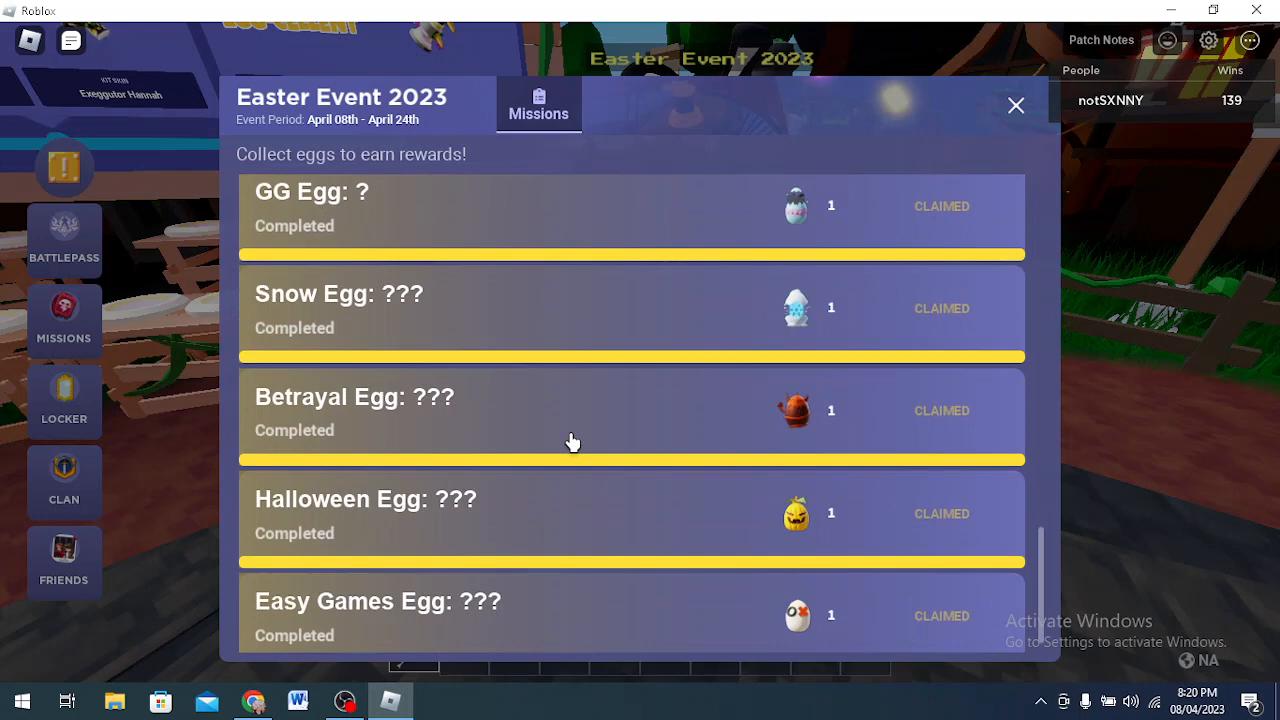
scroll("down", 3)
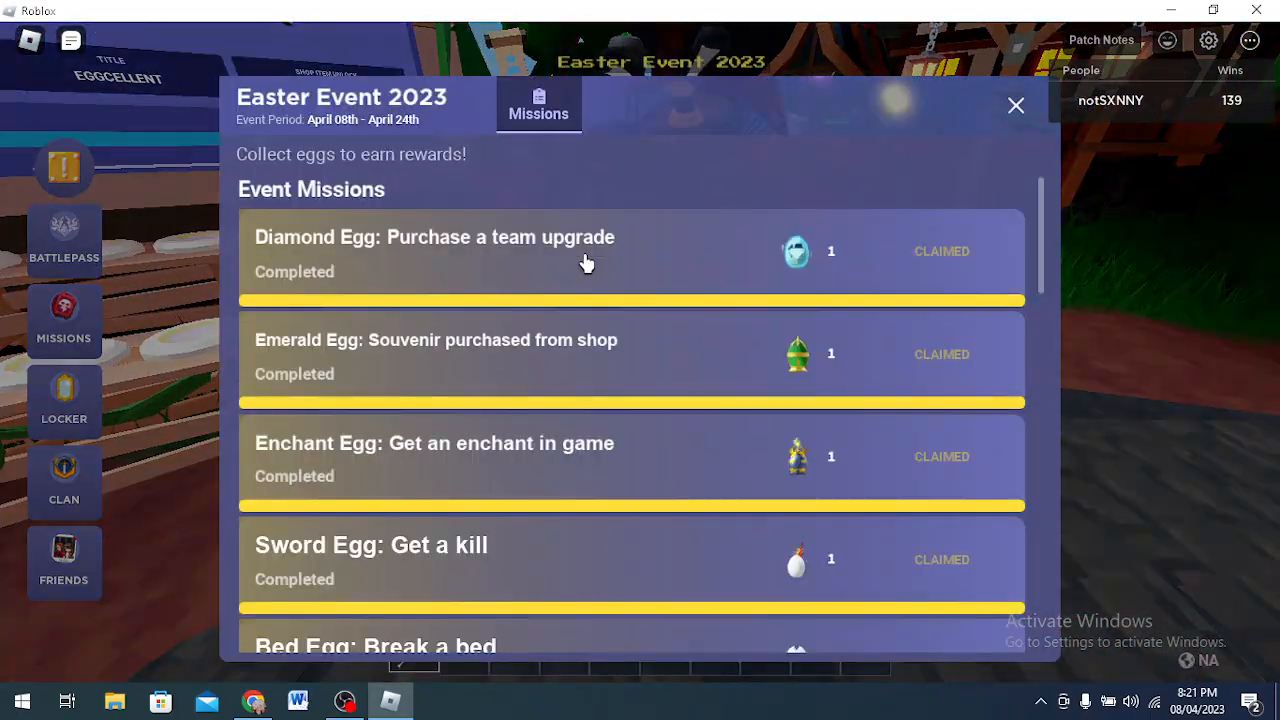
scroll("down", 3)
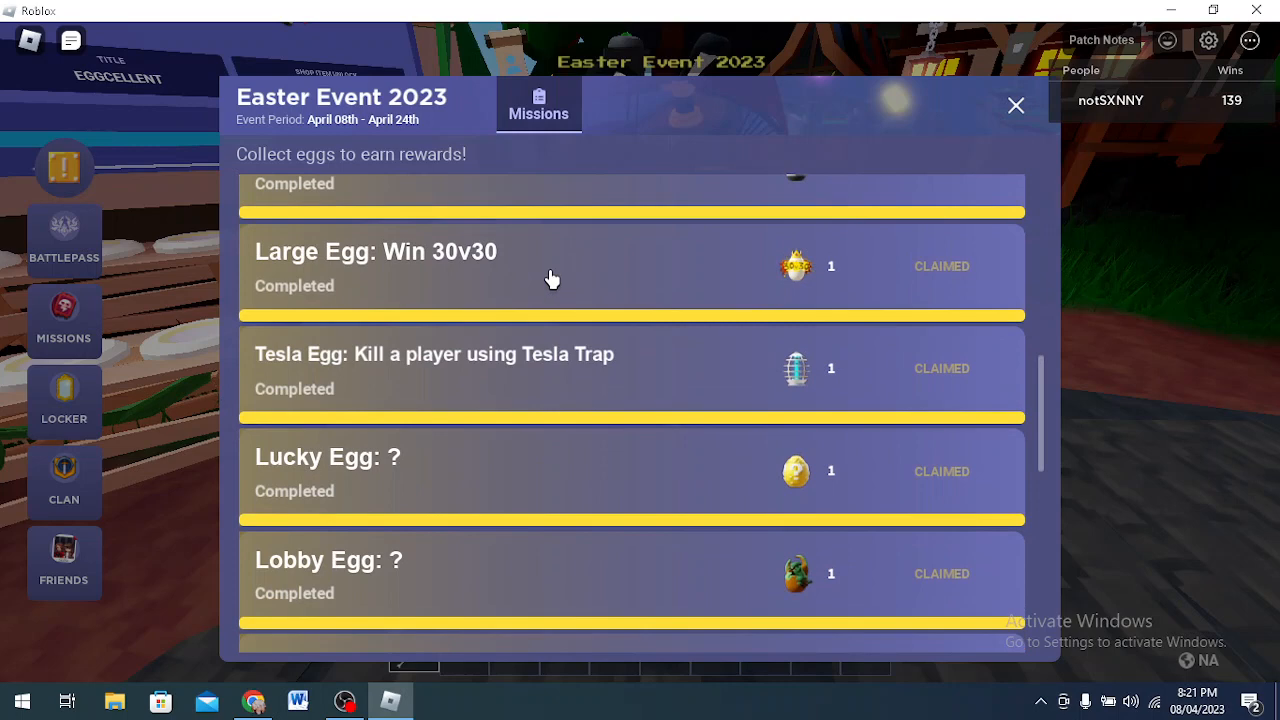
scroll("down", 3)
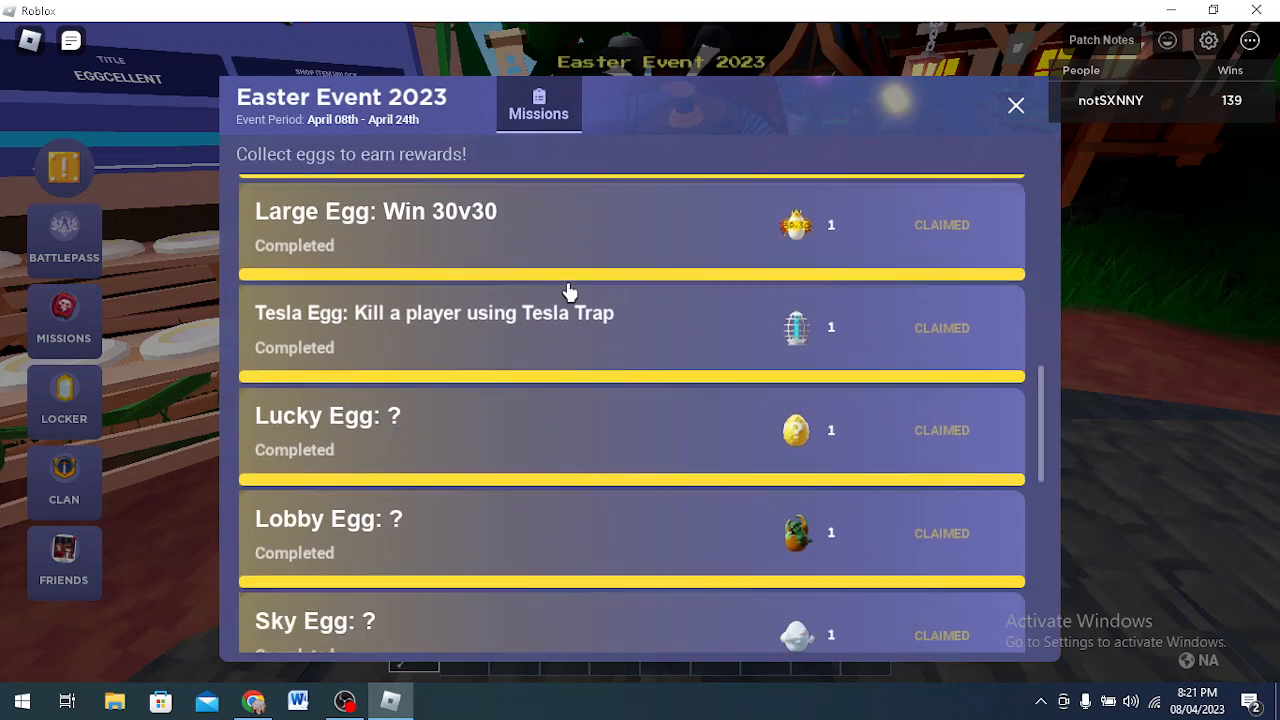
scroll("down", 3)
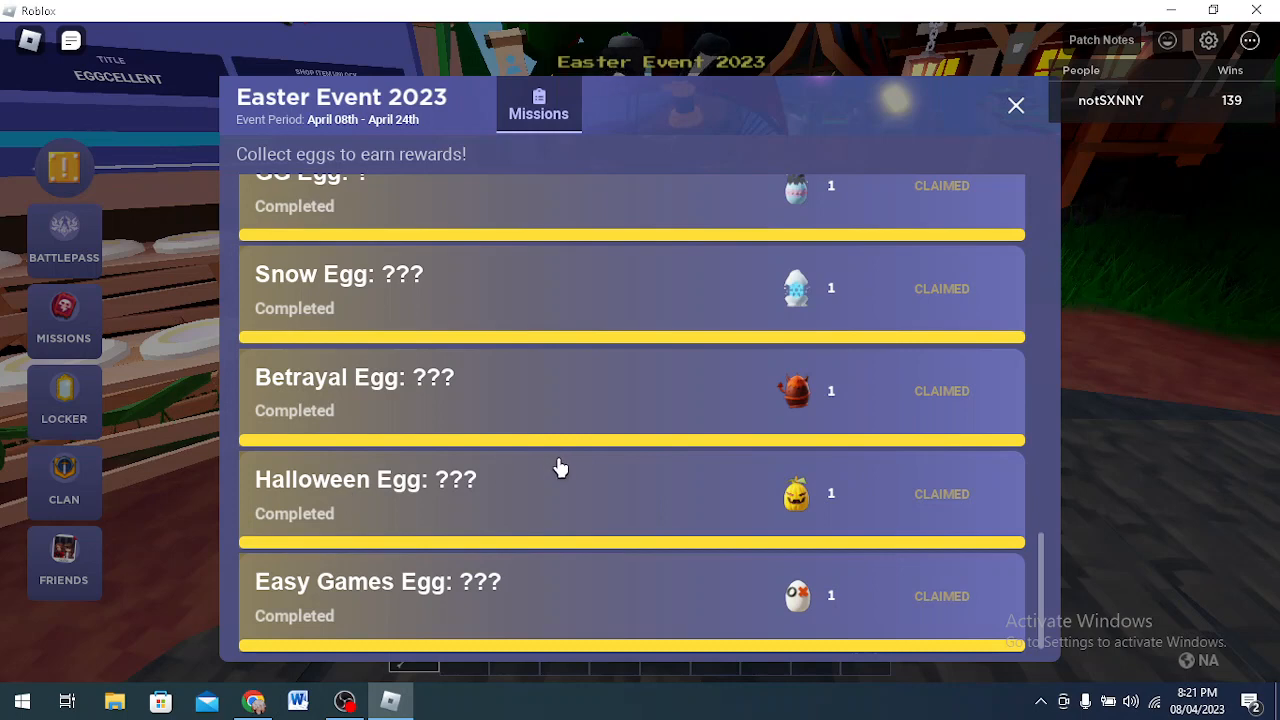
mouse_move(900, 420)
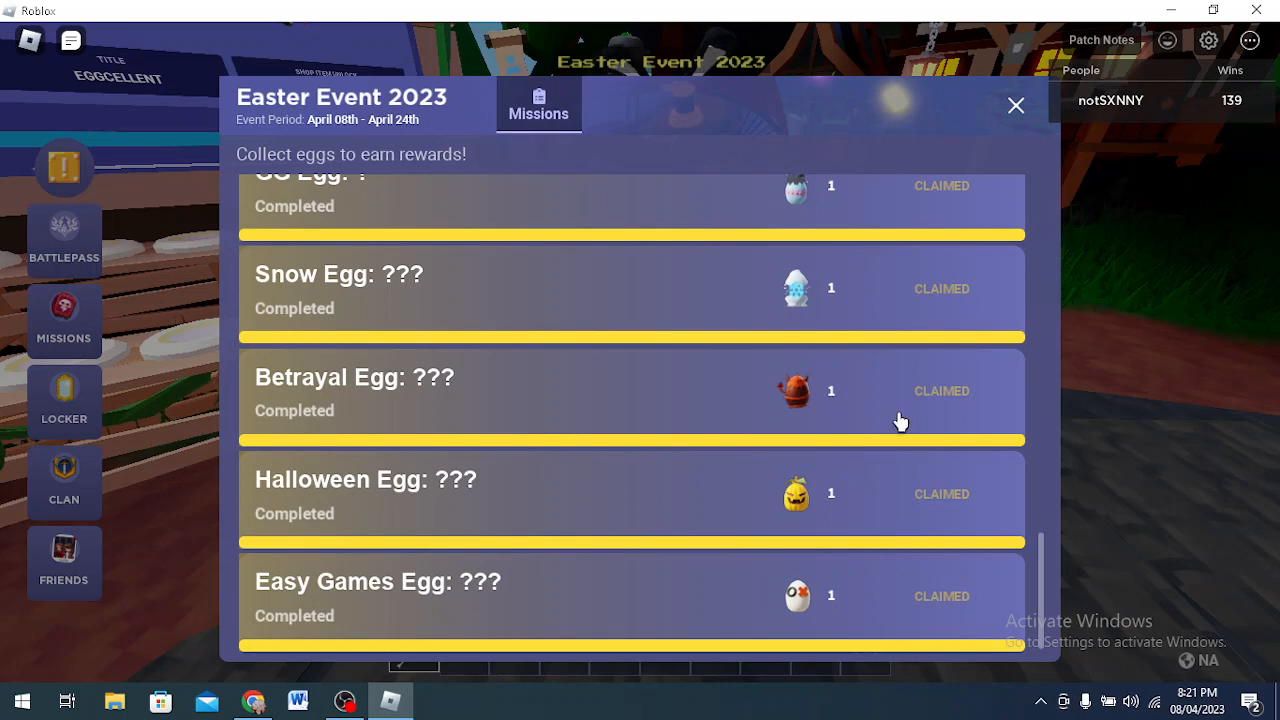
mouse_move(330, 596)
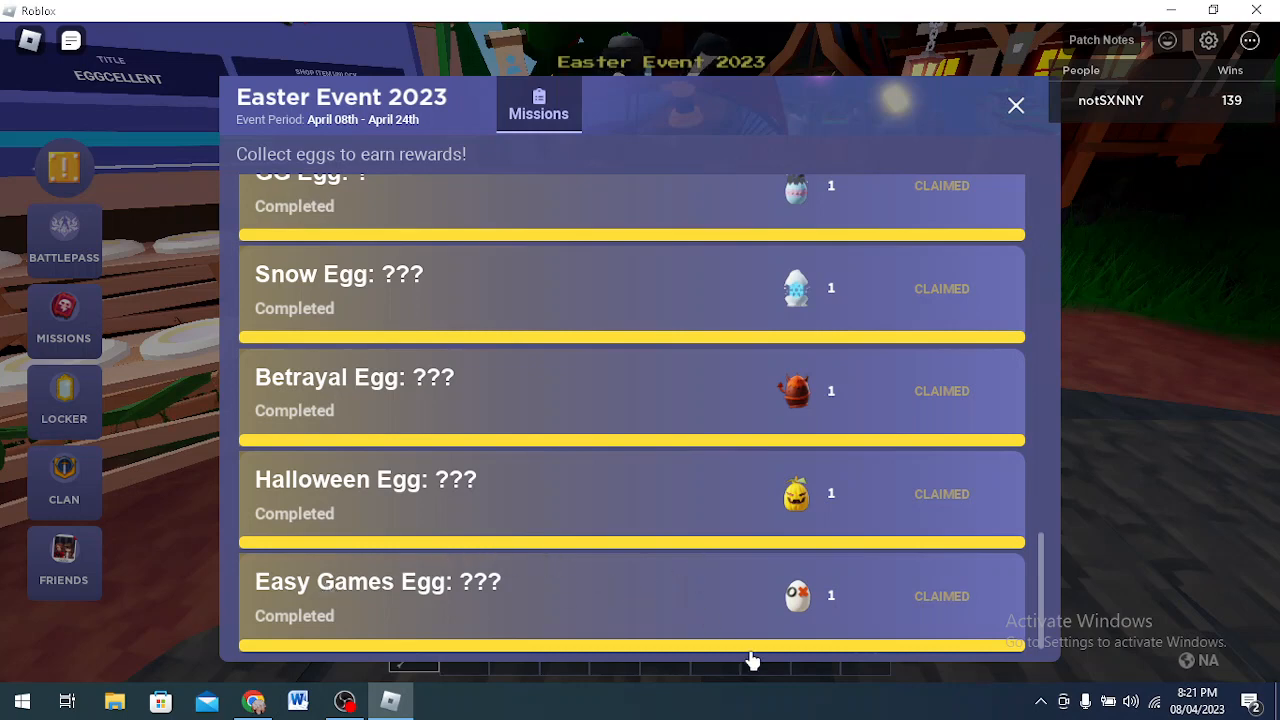
mouse_move(804, 584)
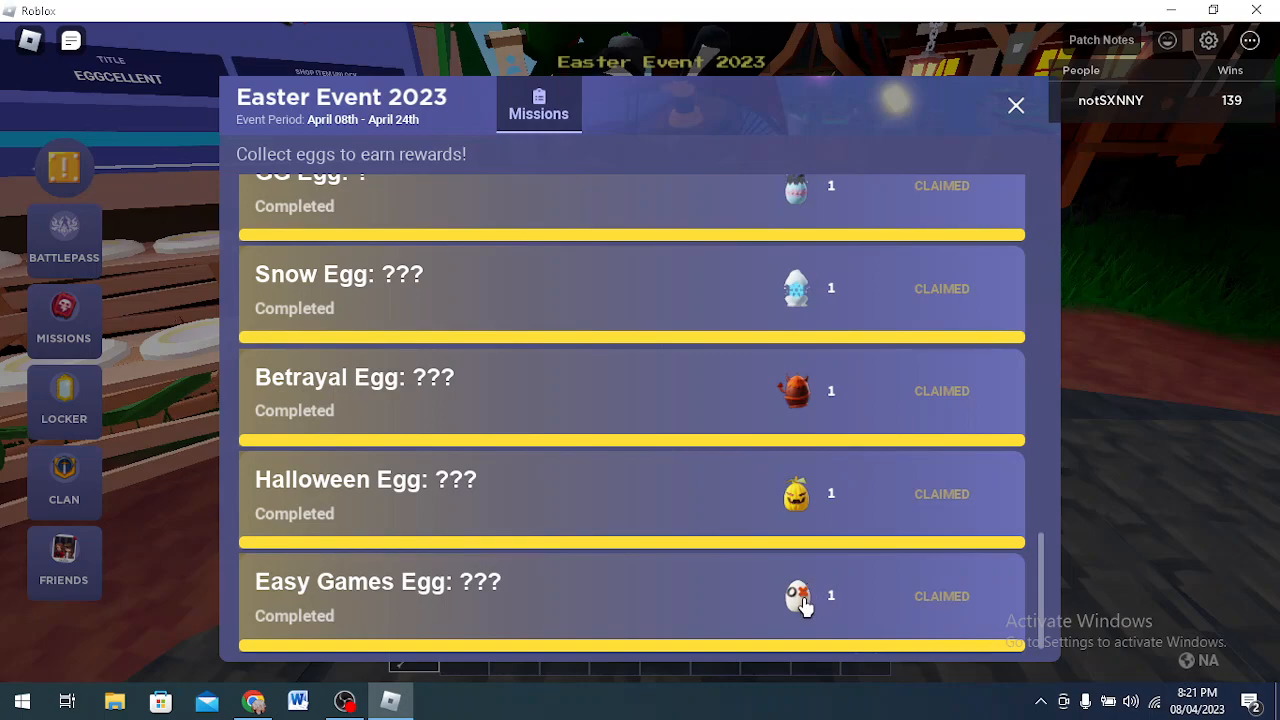
left_click(1016, 104)
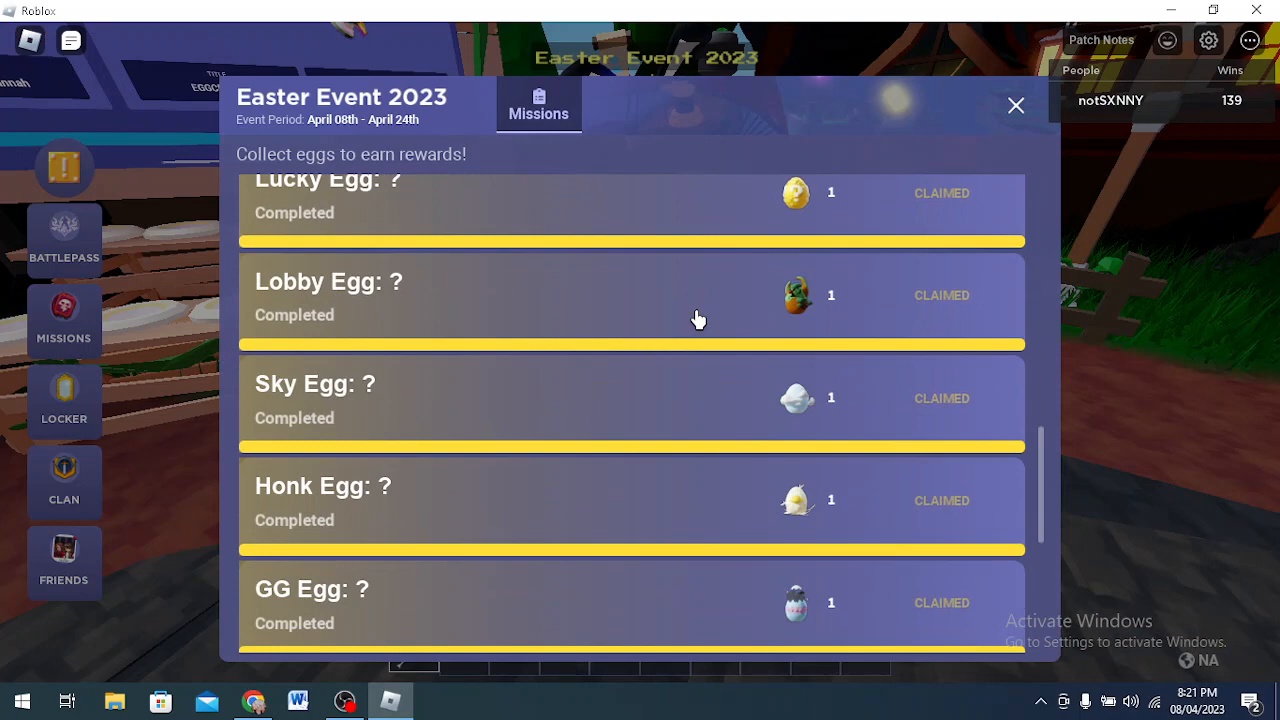
scroll("down", 3)
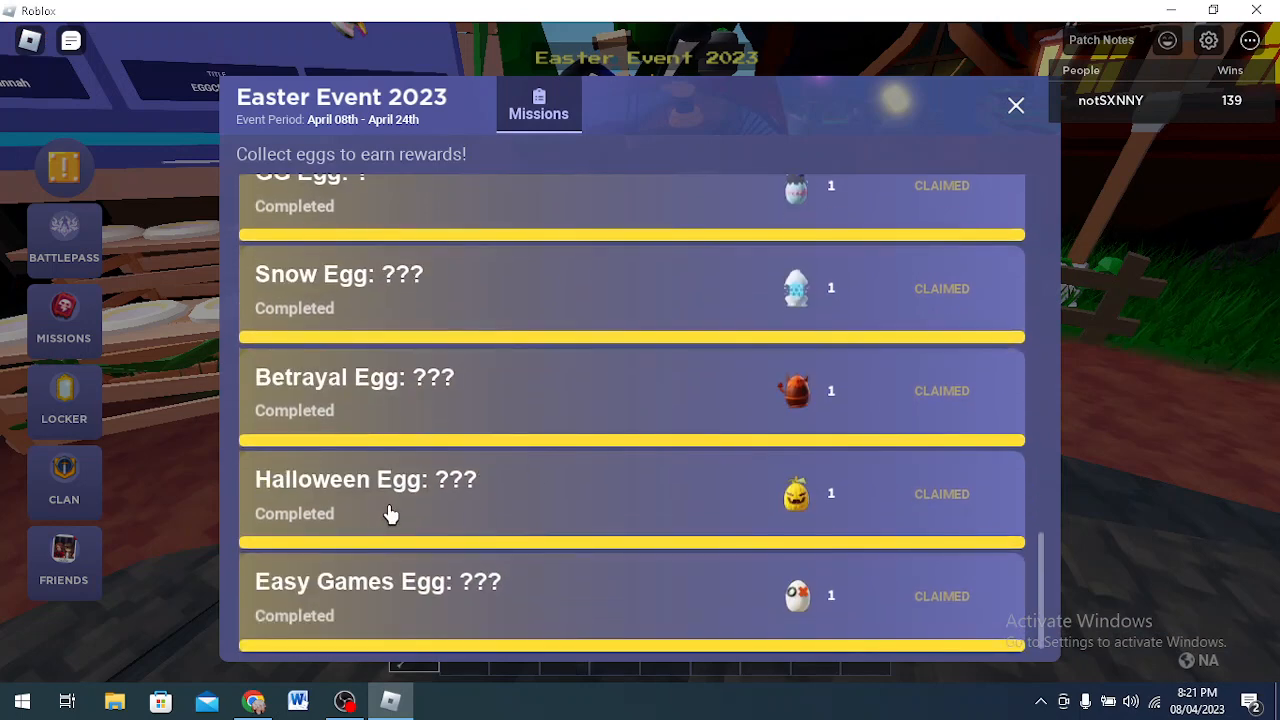
mouse_move(604, 592)
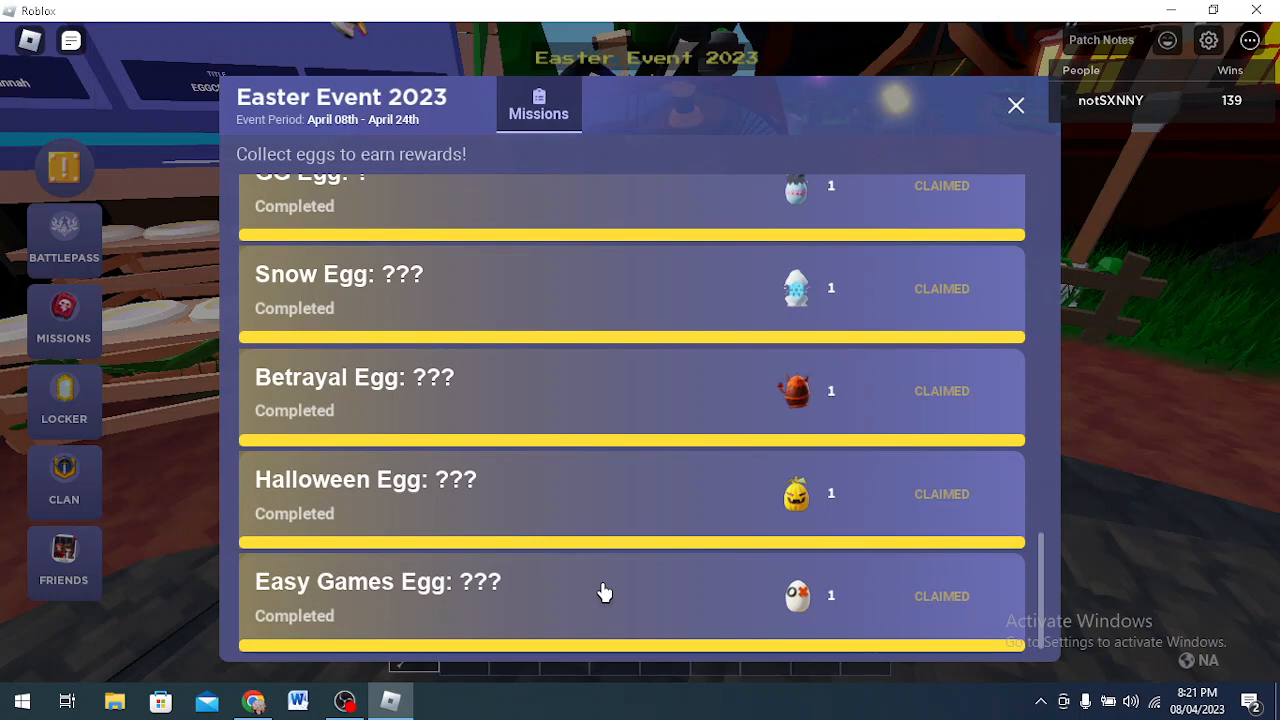
mouse_move(710, 500)
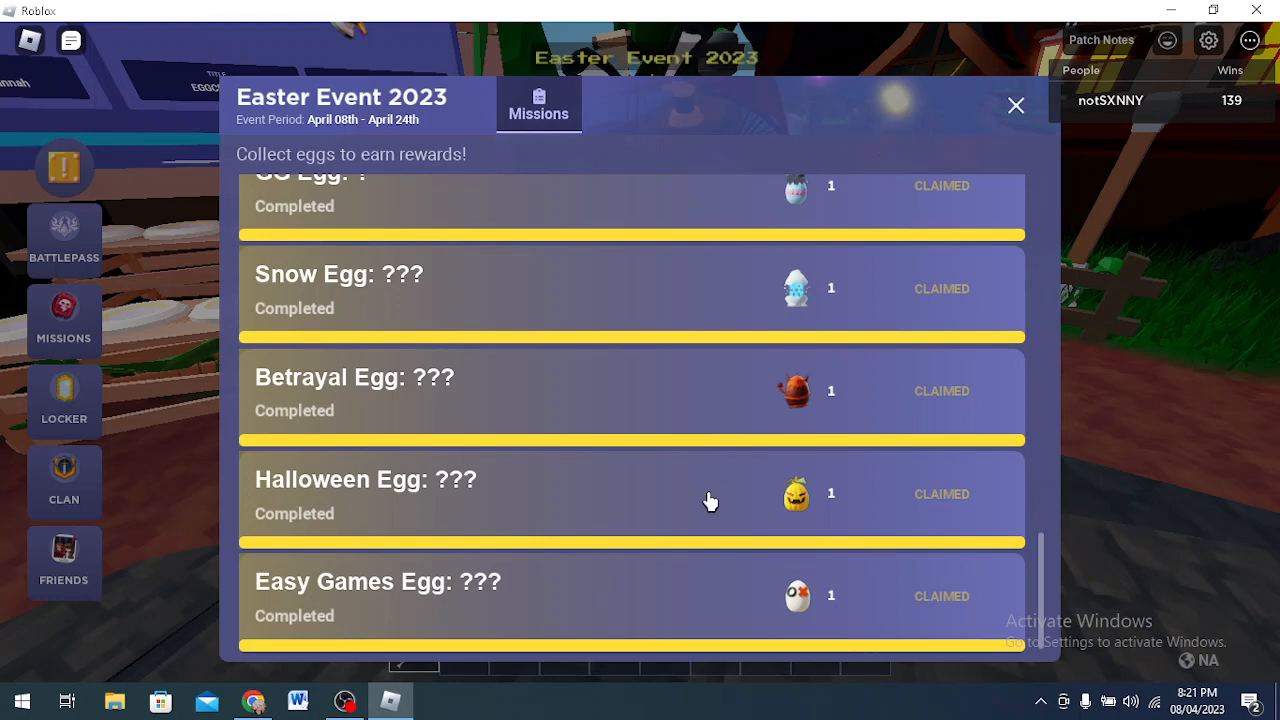
mouse_move(708, 476)
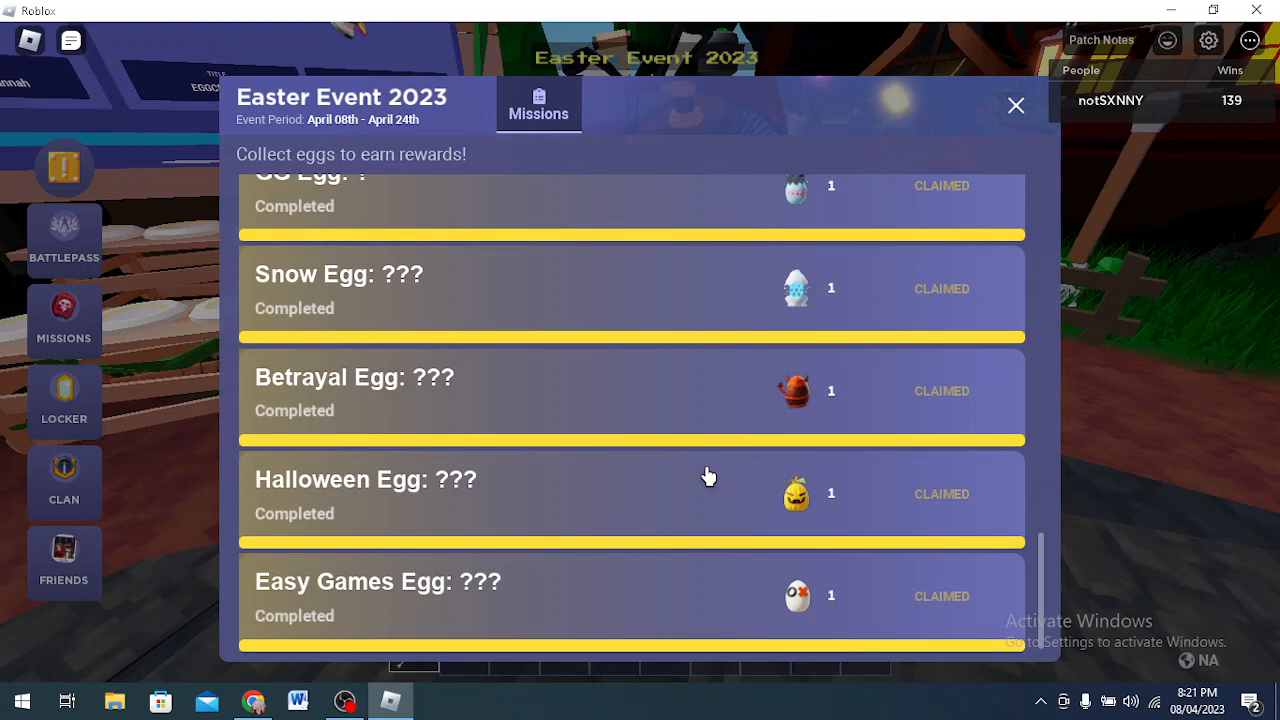
mouse_move(710, 468)
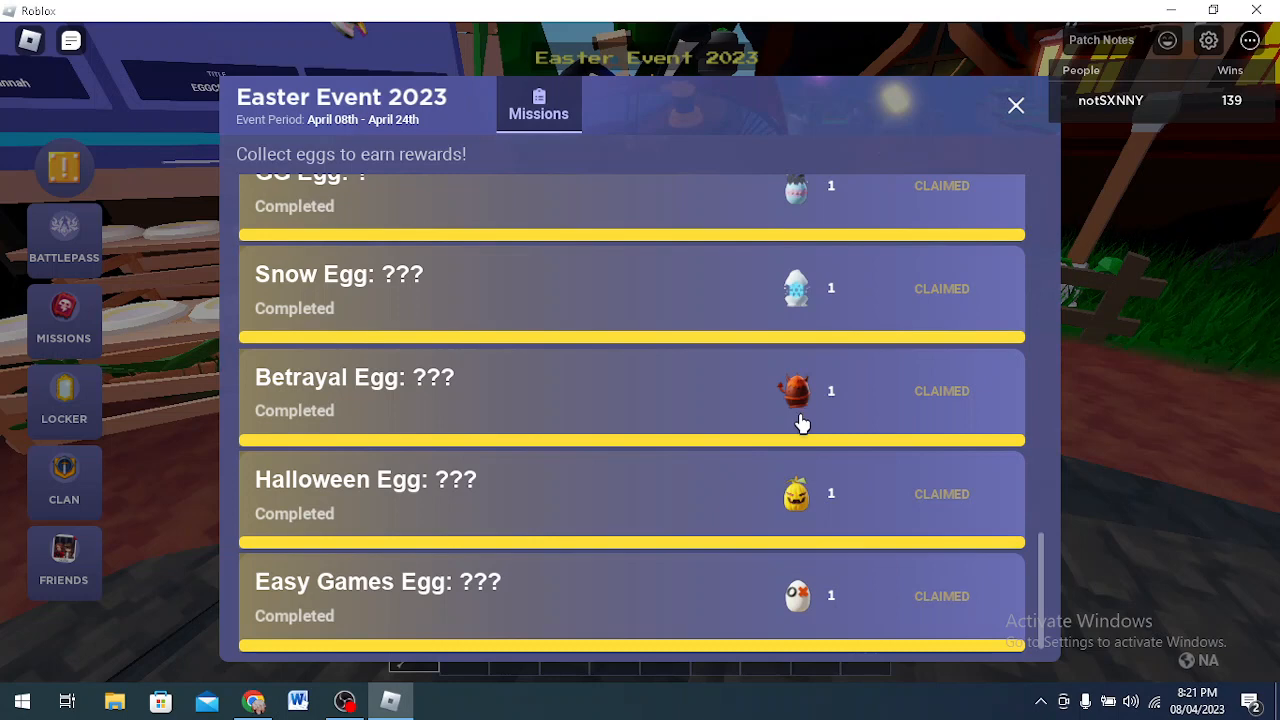
mouse_move(372, 480)
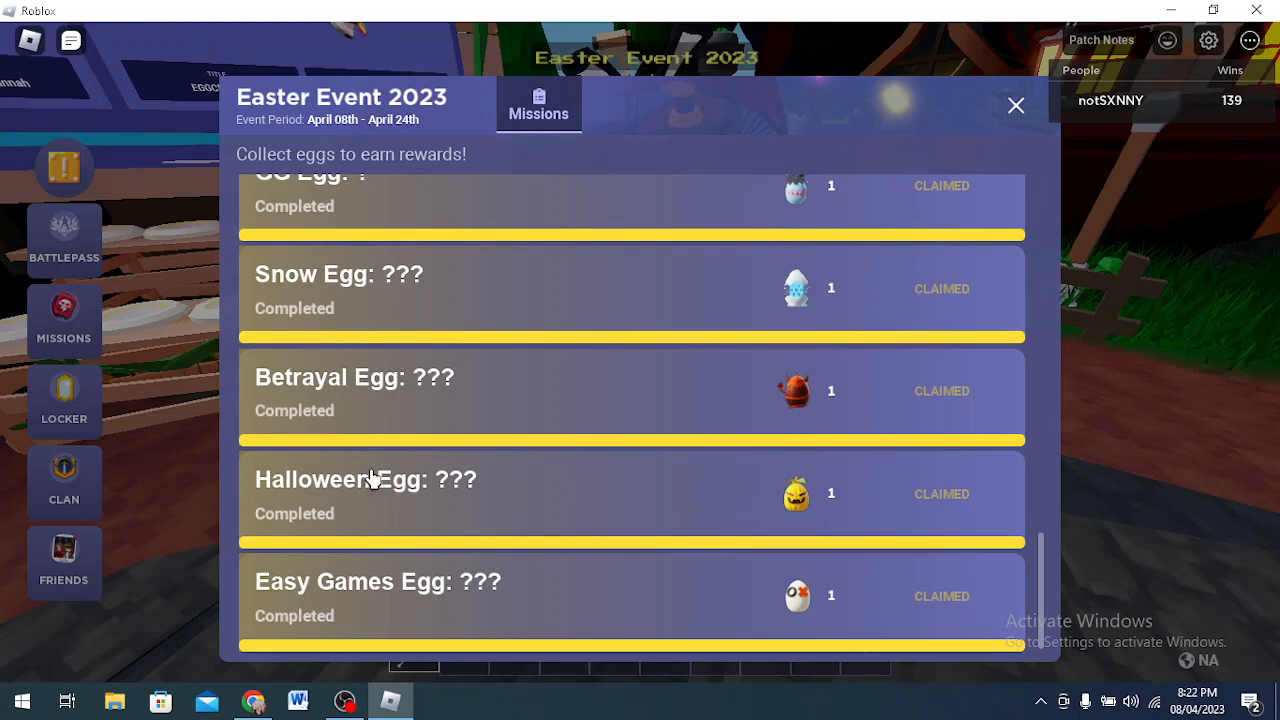
mouse_move(780, 492)
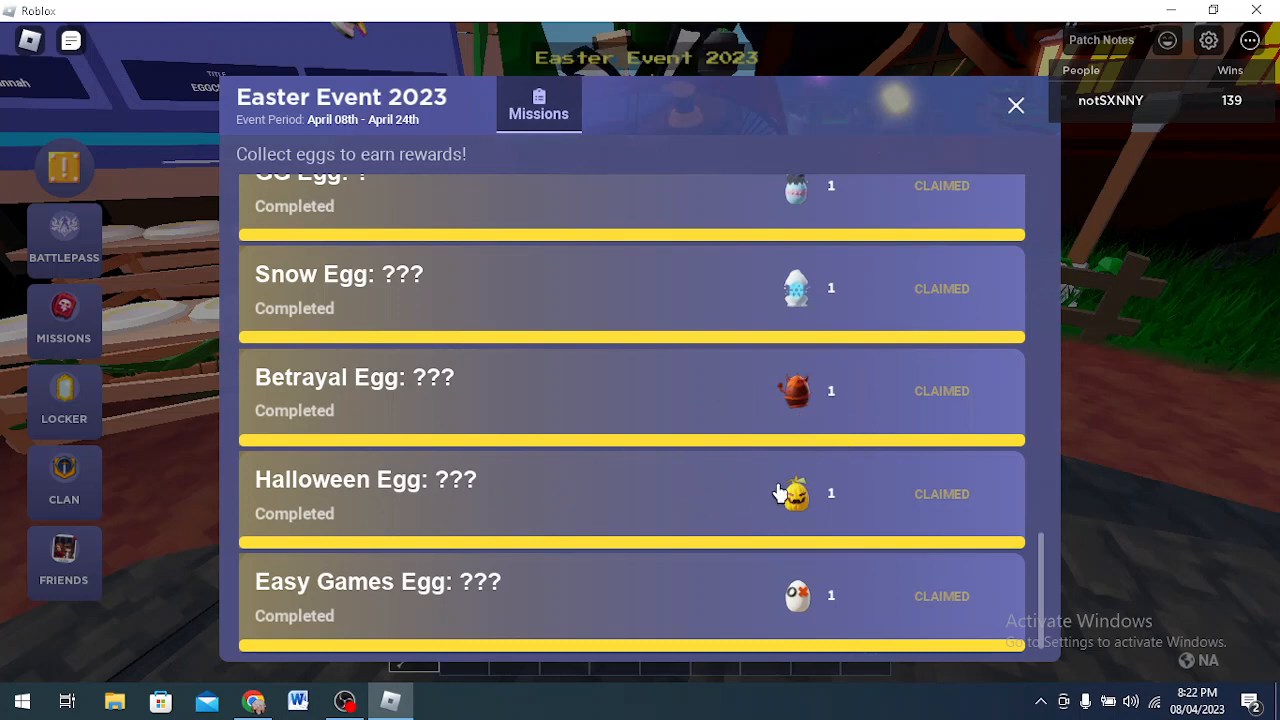
mouse_move(736, 510)
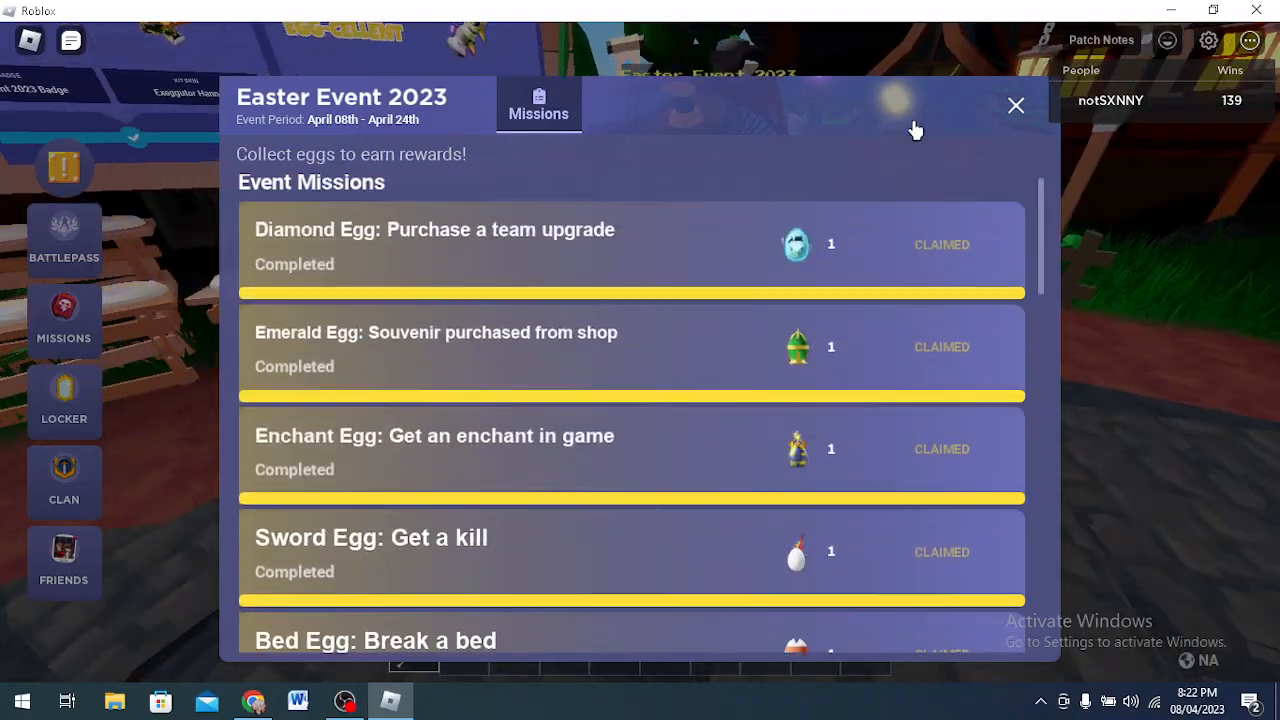
left_click(1016, 104)
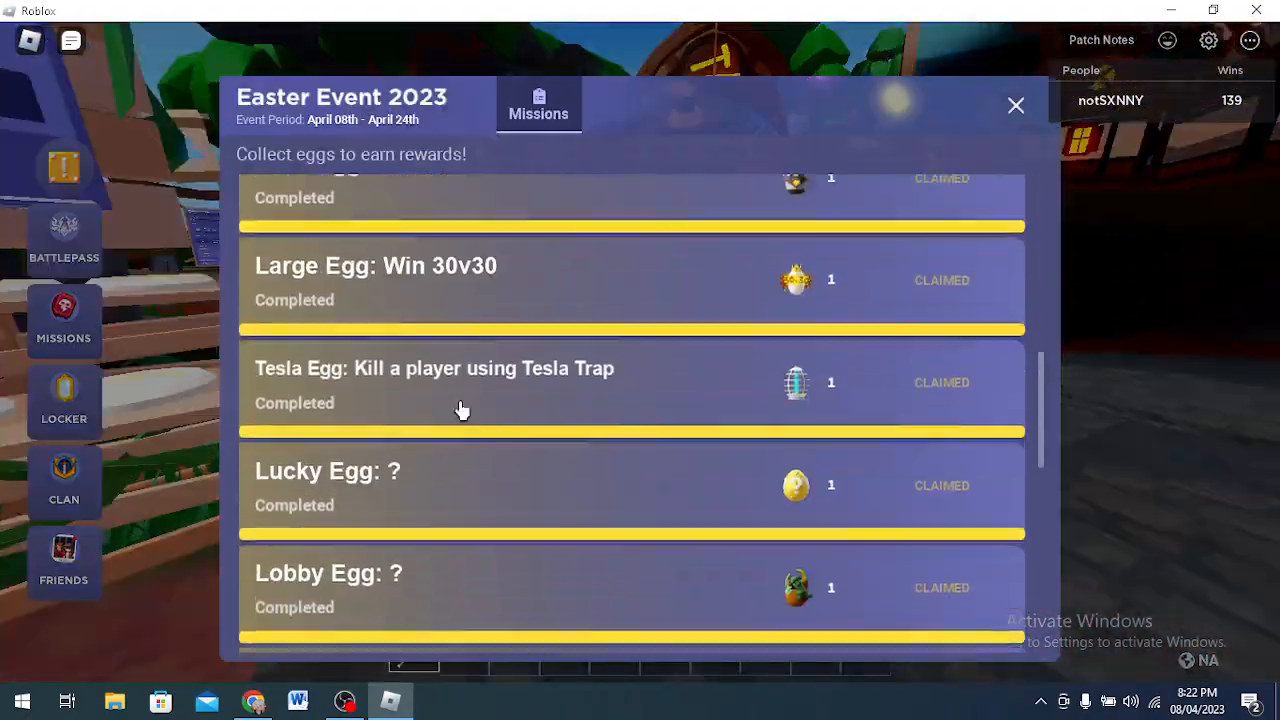
left_click(1016, 104)
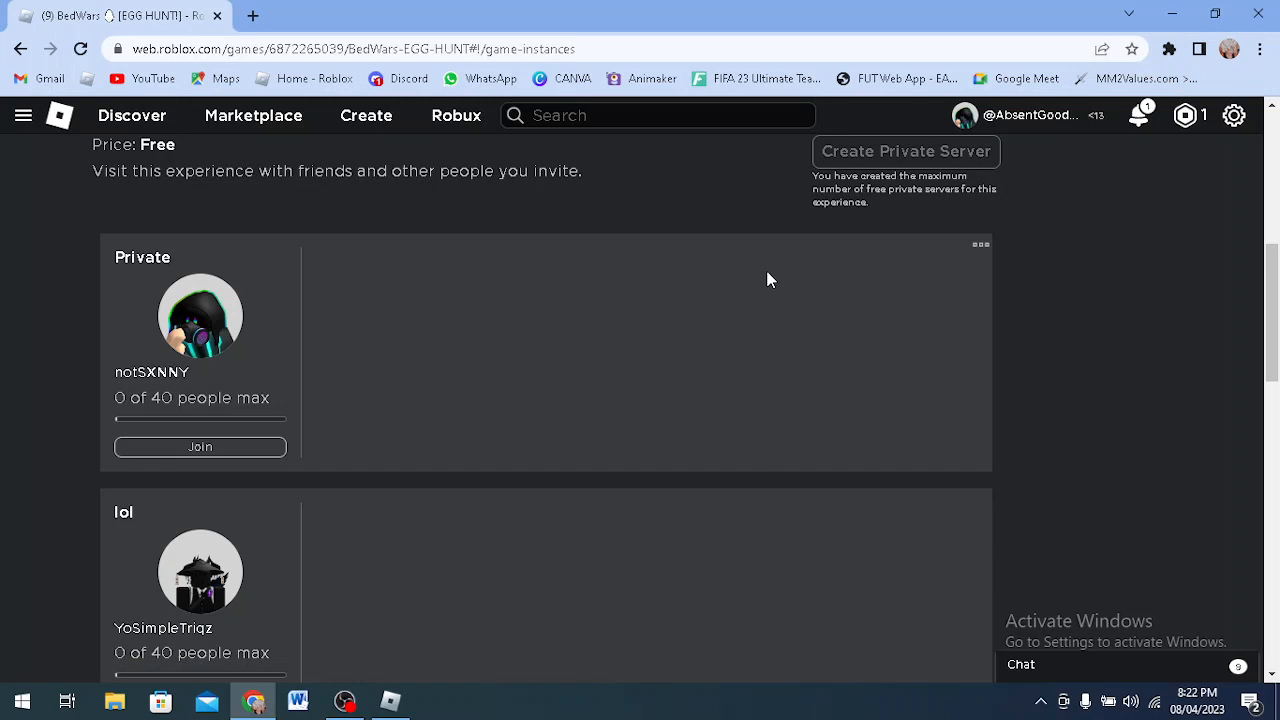
mouse_move(416, 664)
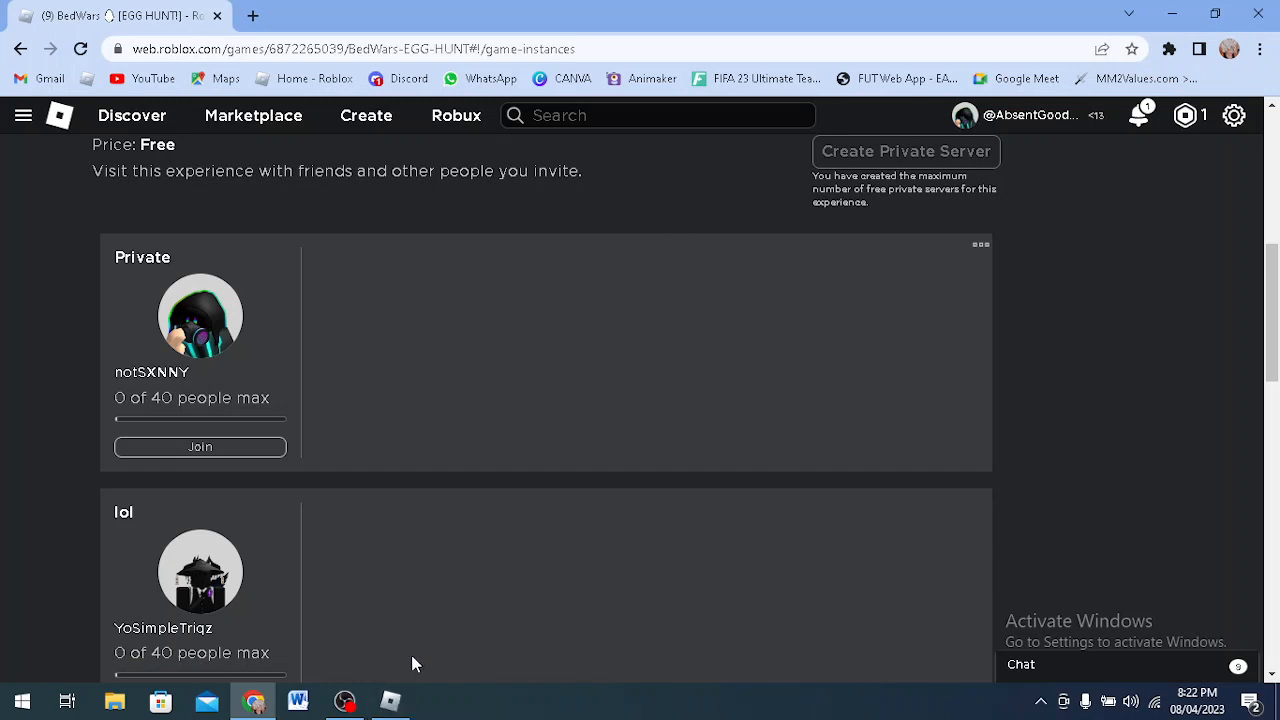
mouse_move(368, 648)
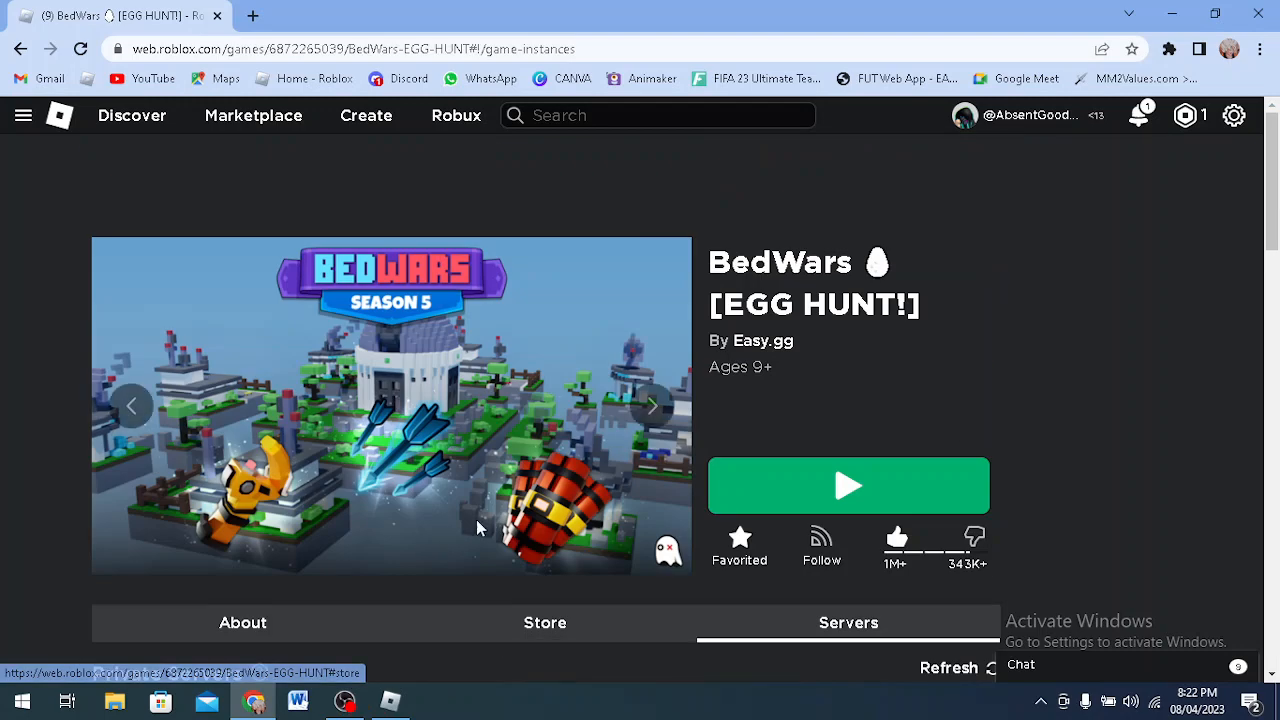
- Switch from the BedWars game page to OBS via the taskbar icon
left_click(344, 700)
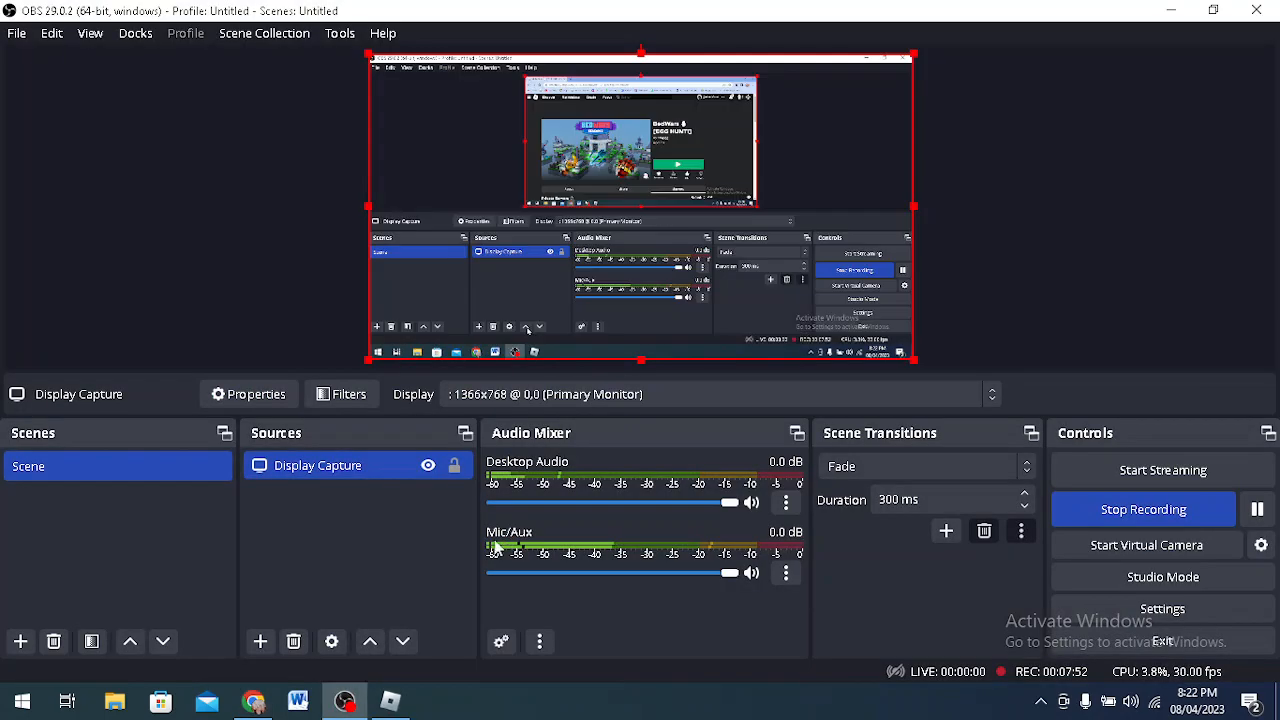